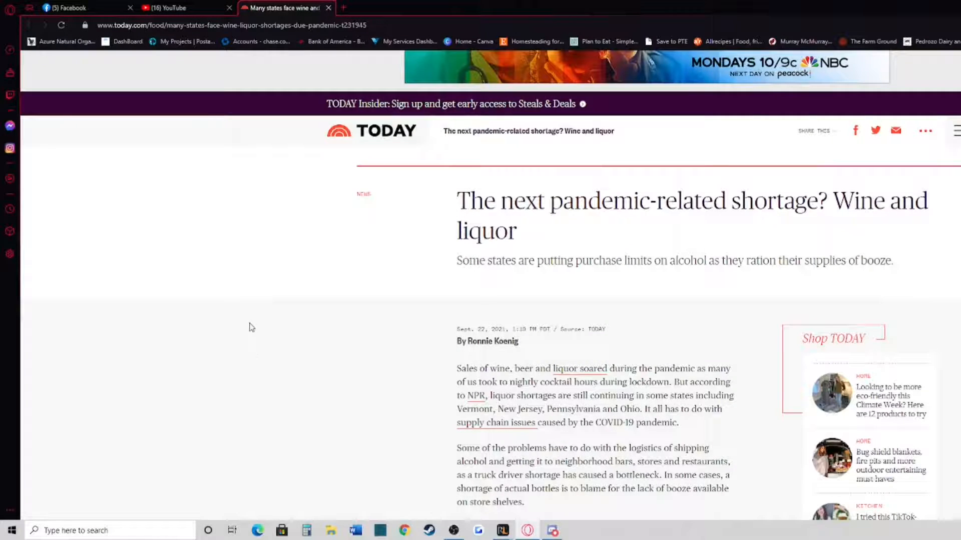
mouse_move(237, 322)
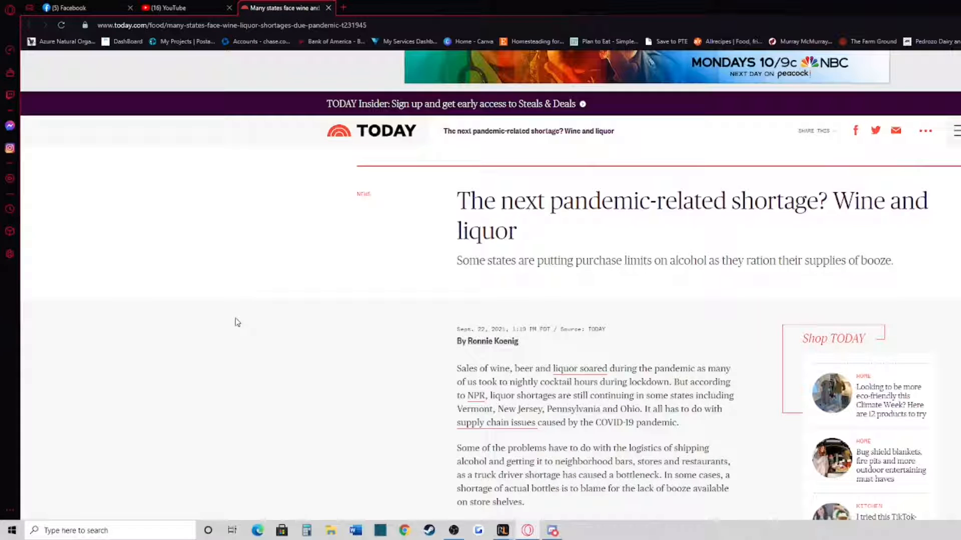
scroll(down, 3)
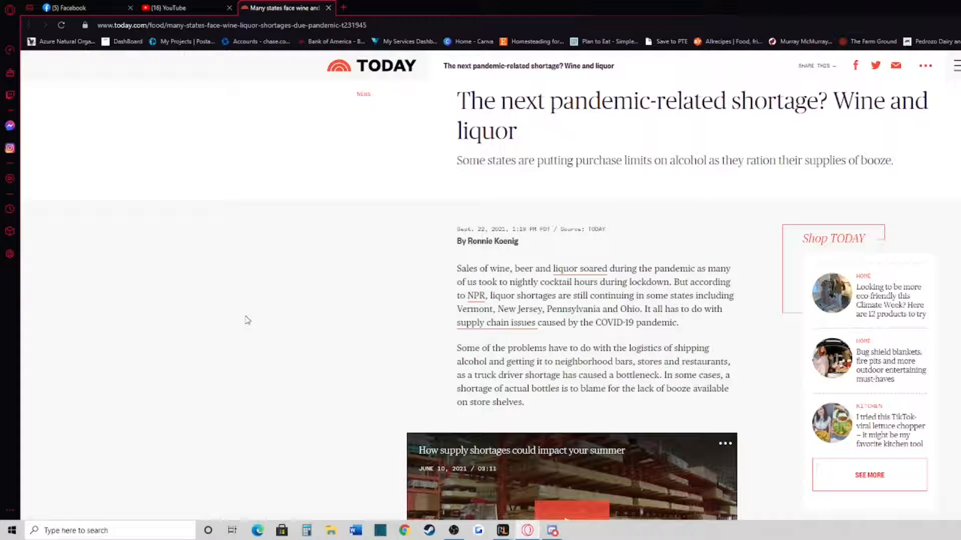
mouse_move(331, 320)
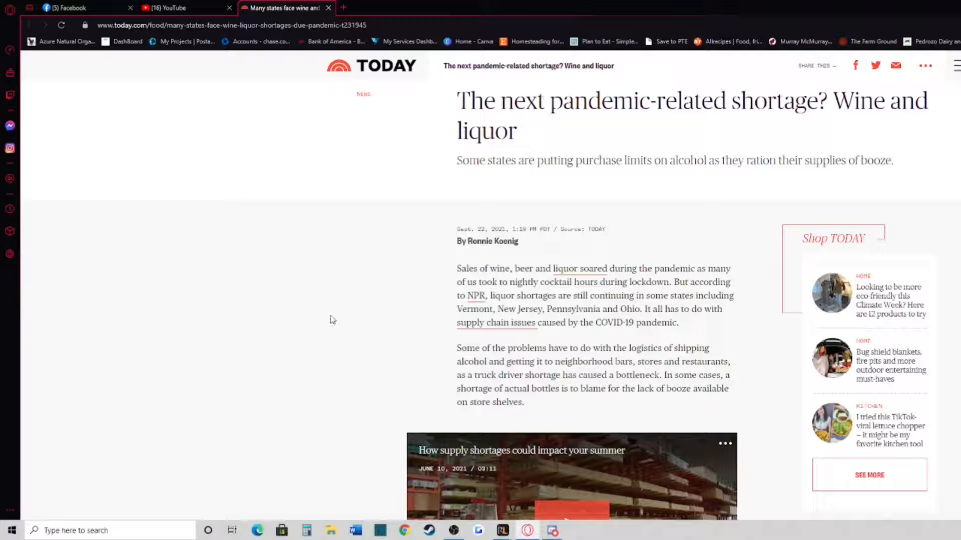
mouse_move(314, 313)
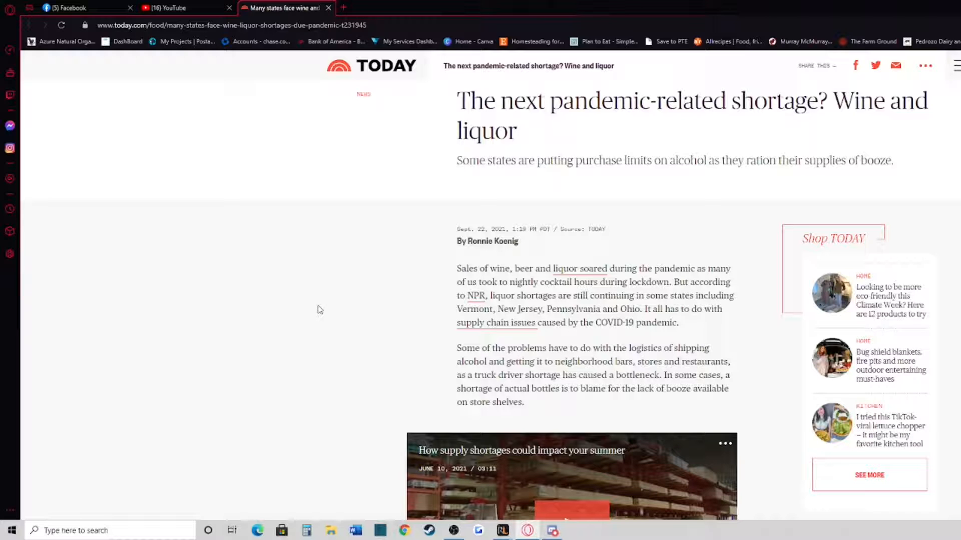
mouse_move(324, 328)
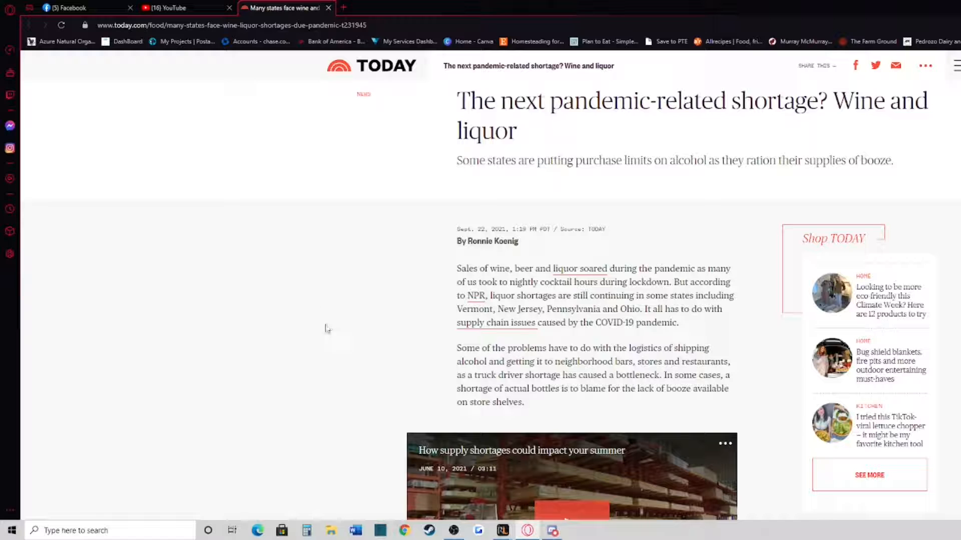
mouse_move(348, 331)
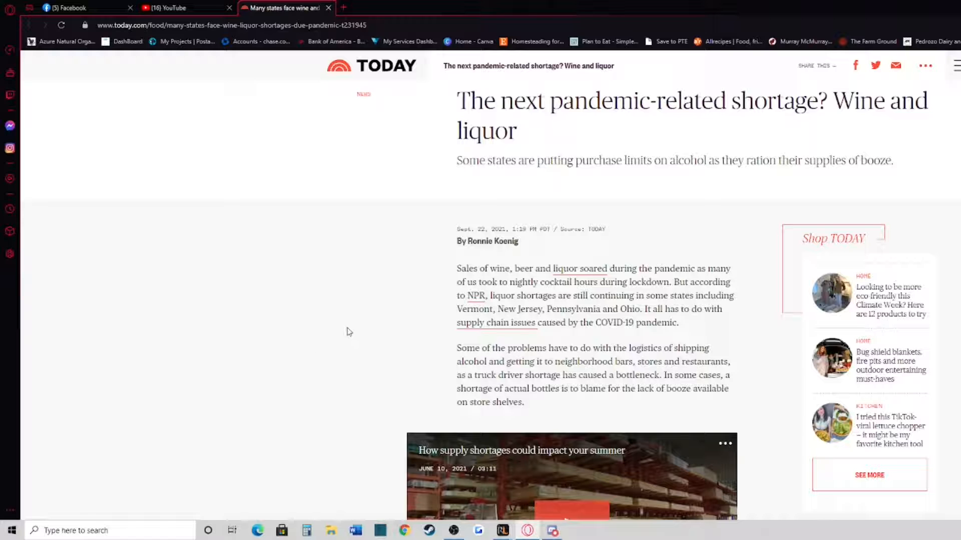
scroll(down, 3)
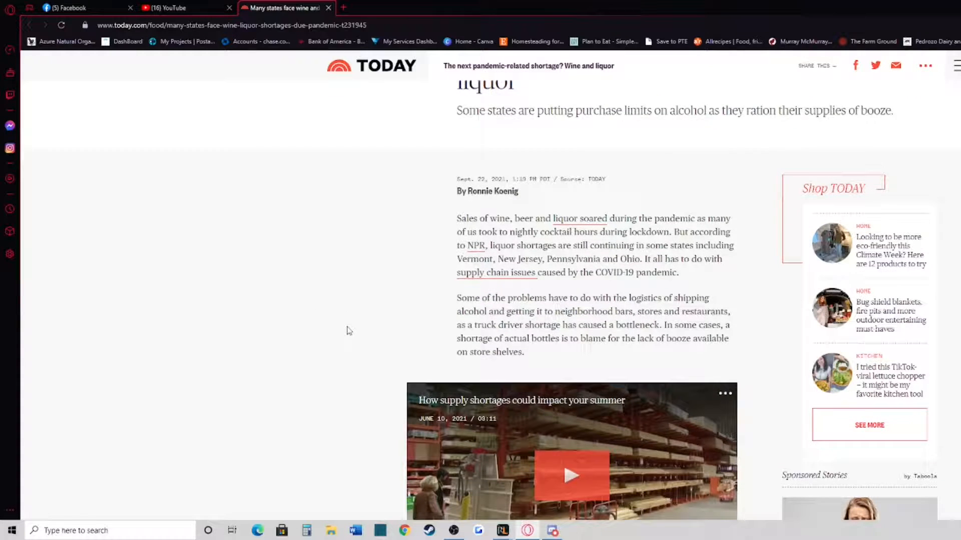
scroll(down, 3)
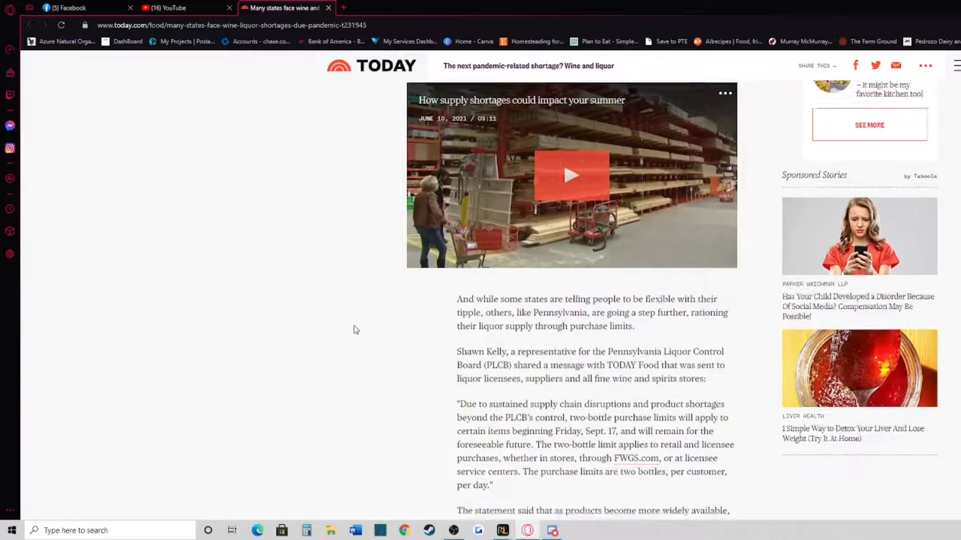
scroll(down, 3)
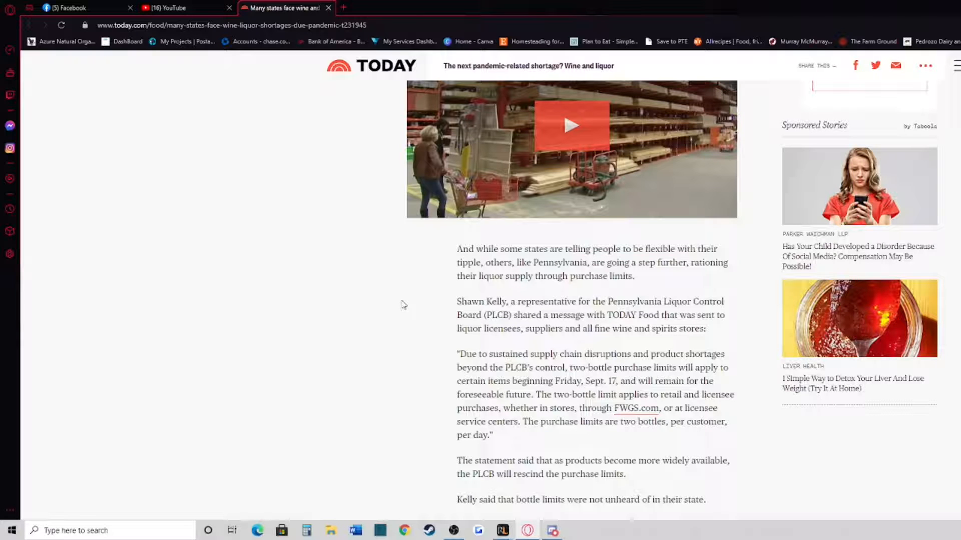
mouse_move(405, 306)
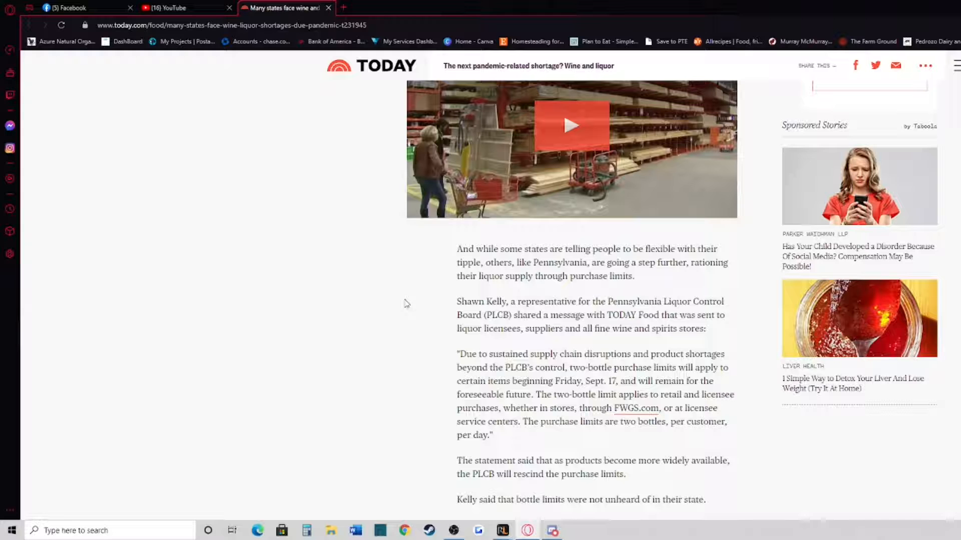
scroll(down, 3)
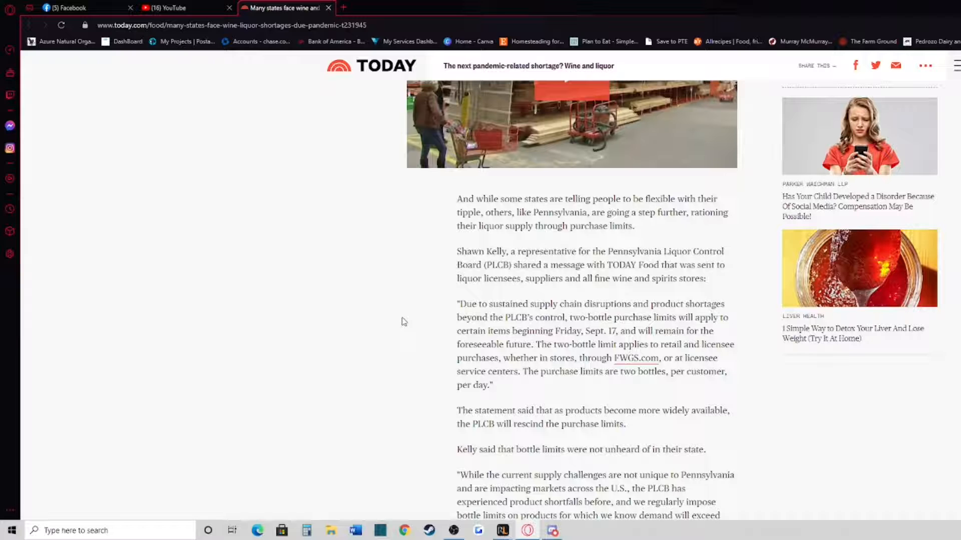
mouse_move(404, 335)
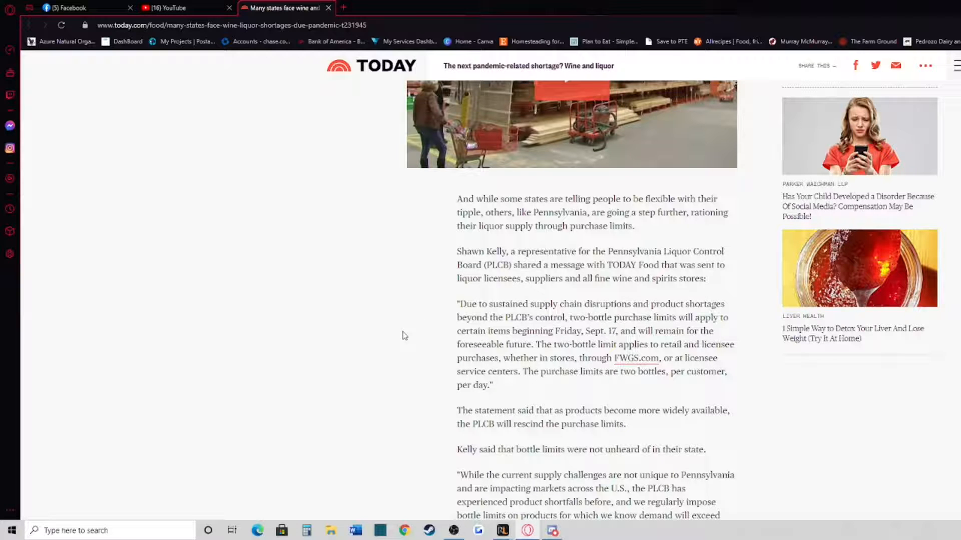
mouse_move(397, 331)
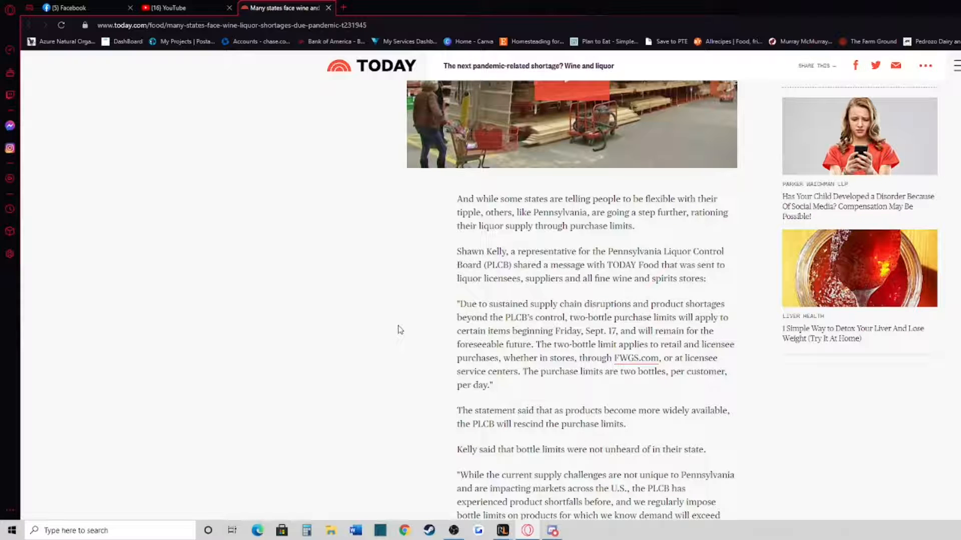
mouse_move(419, 331)
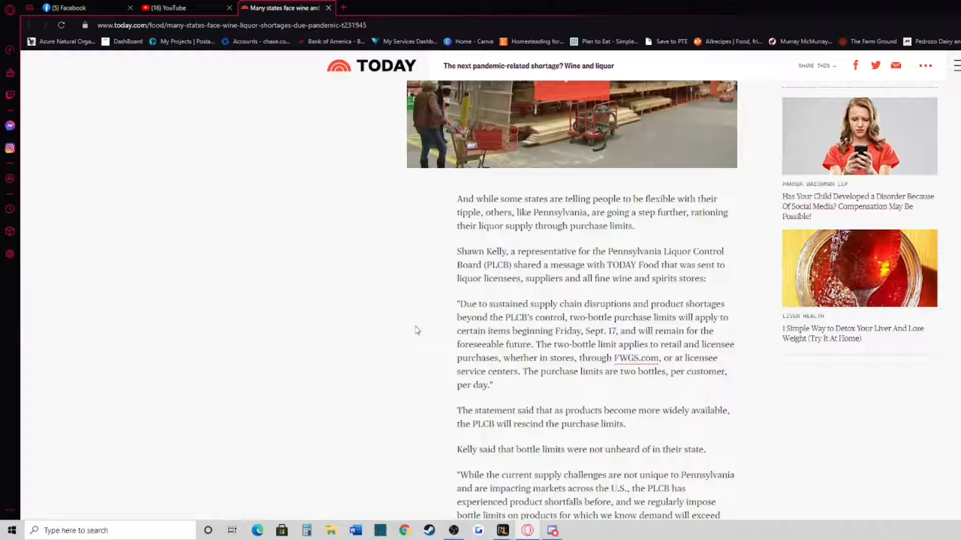
mouse_move(381, 324)
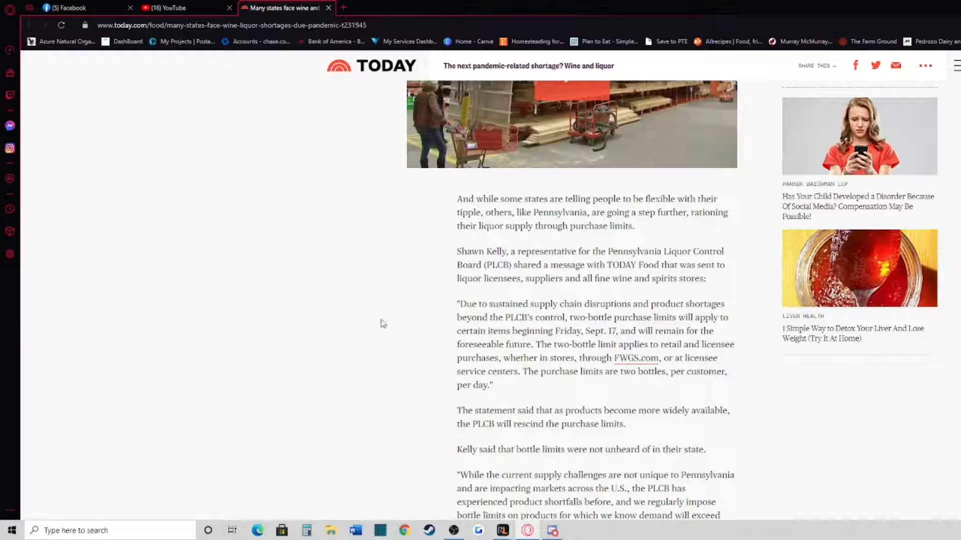
scroll(down, 3)
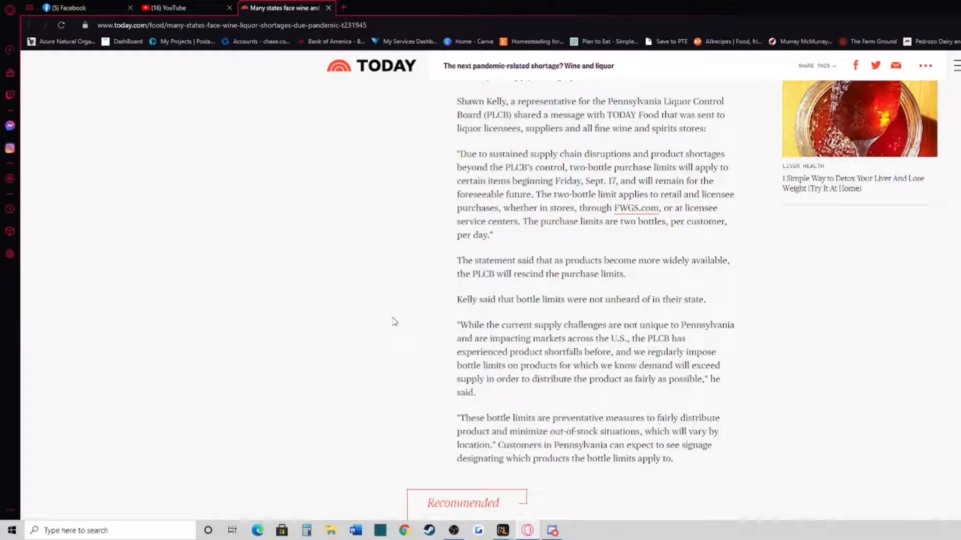
mouse_move(380, 274)
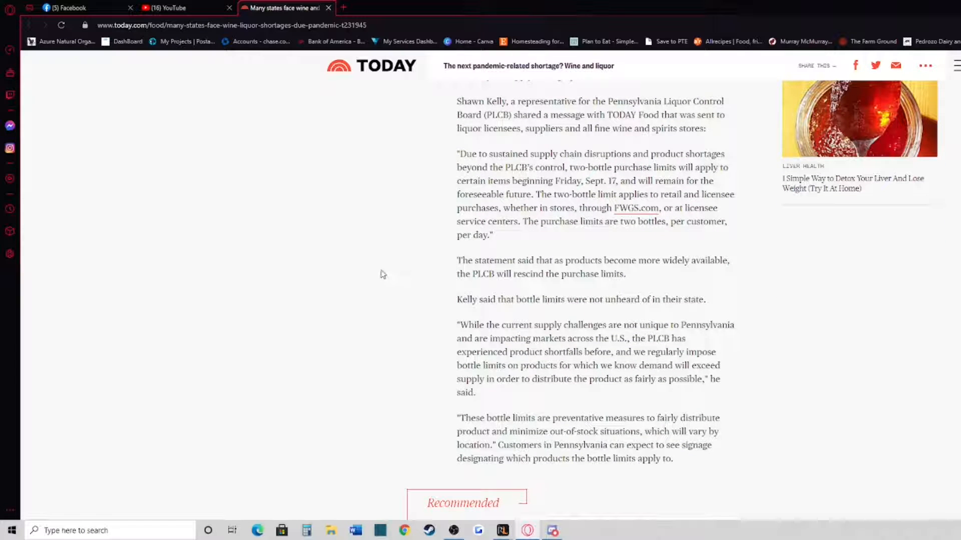
mouse_move(409, 272)
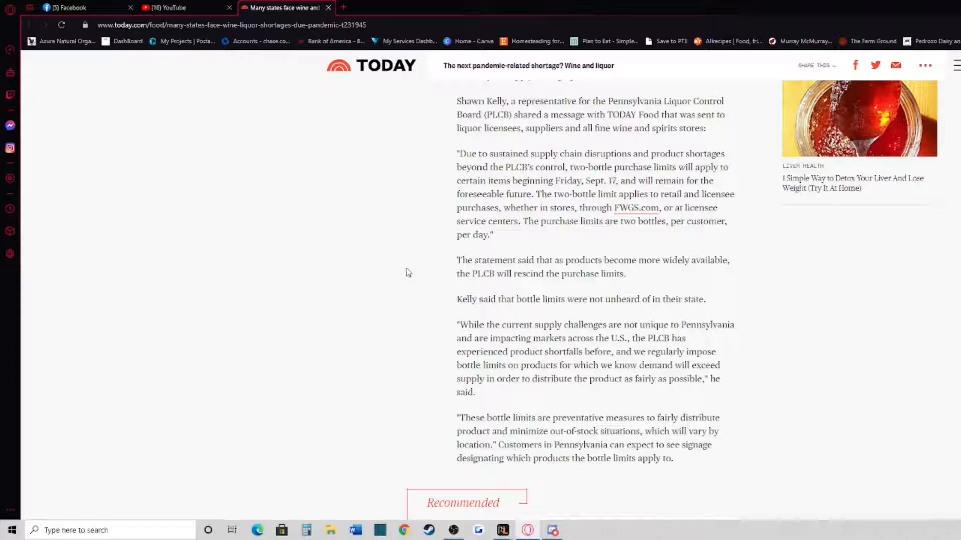
mouse_move(412, 270)
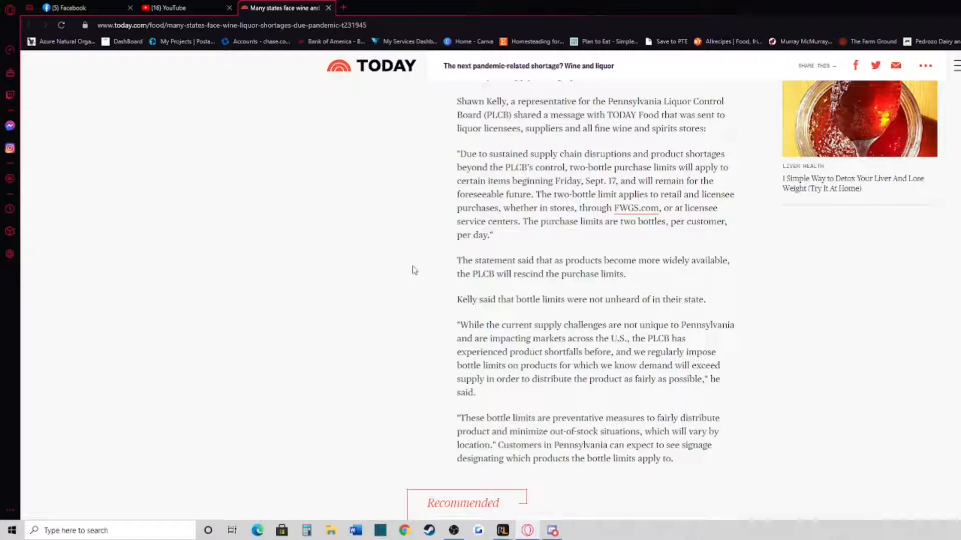
mouse_move(404, 322)
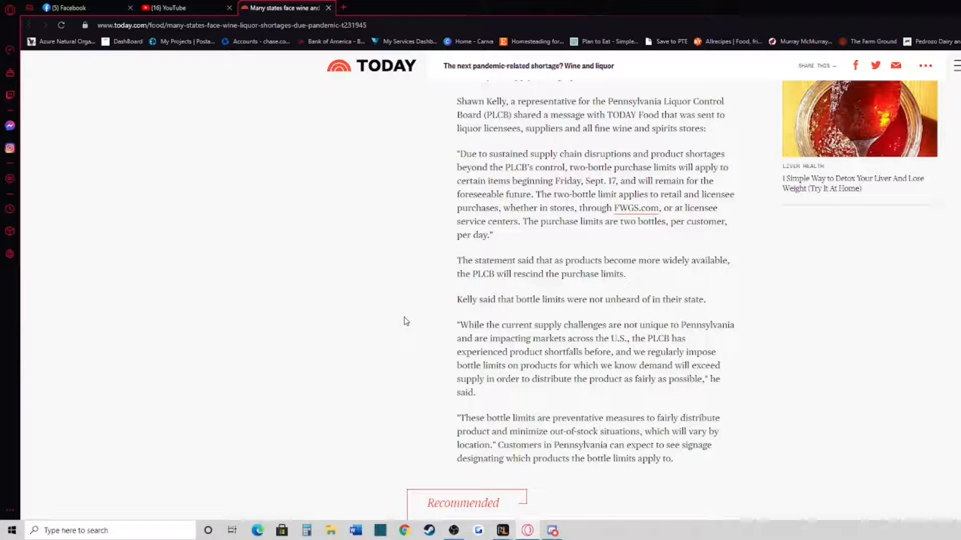
mouse_move(401, 332)
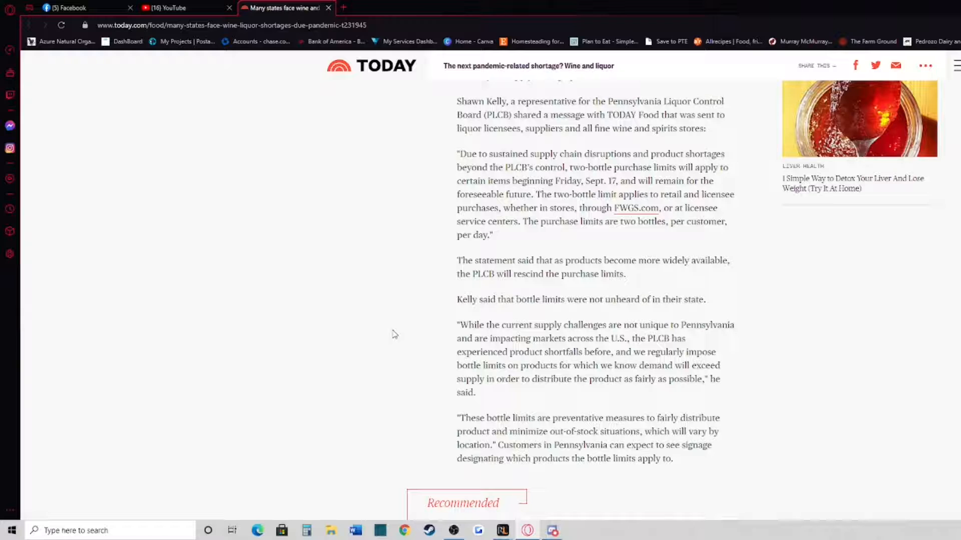
mouse_move(375, 321)
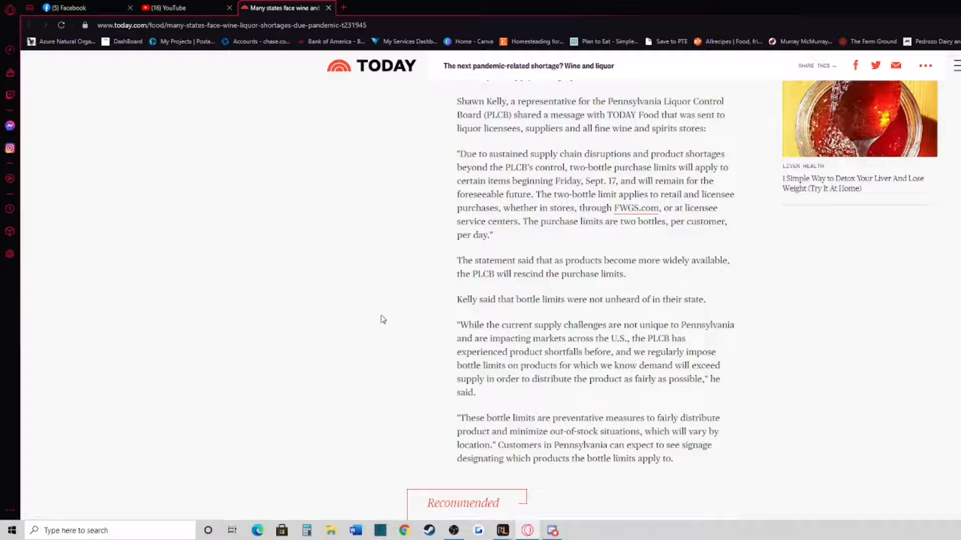
scroll(down, 3)
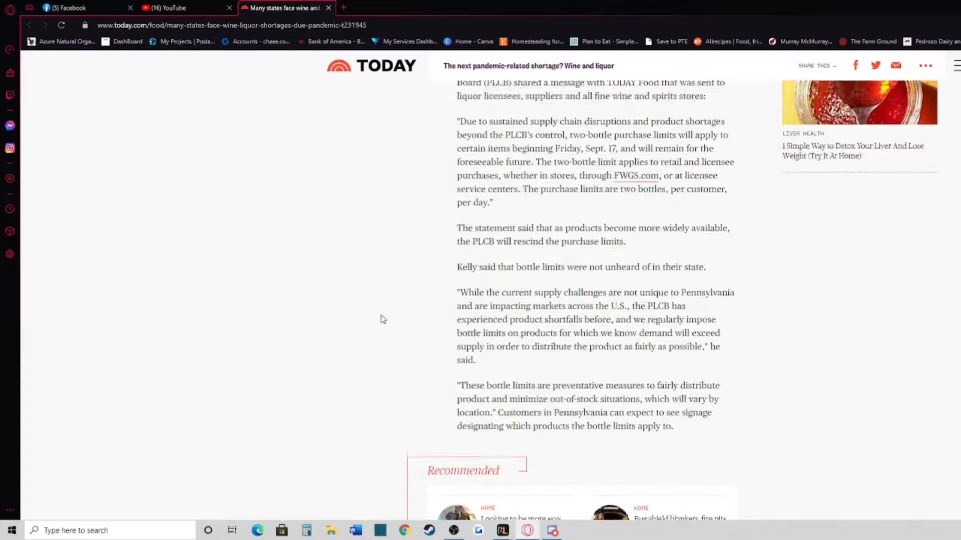
scroll(down, 3)
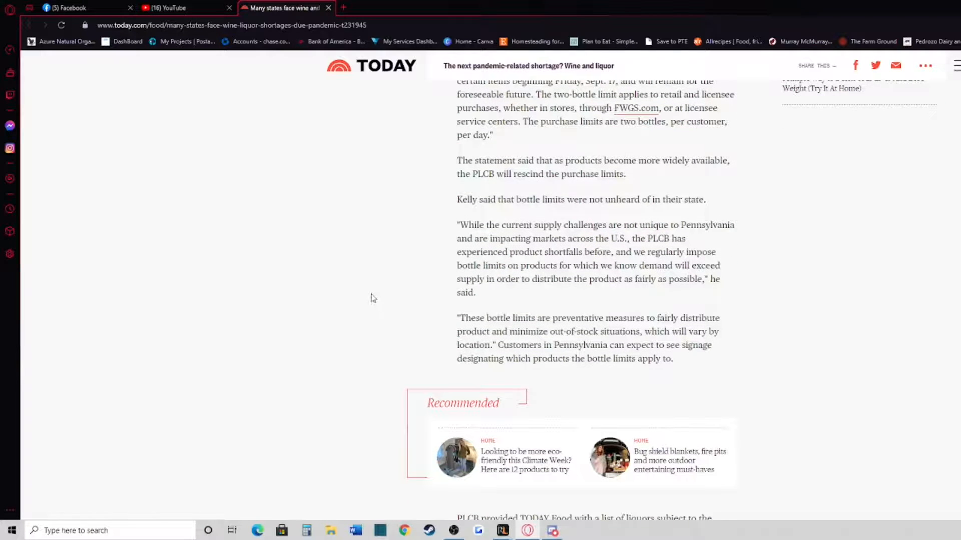
mouse_move(380, 300)
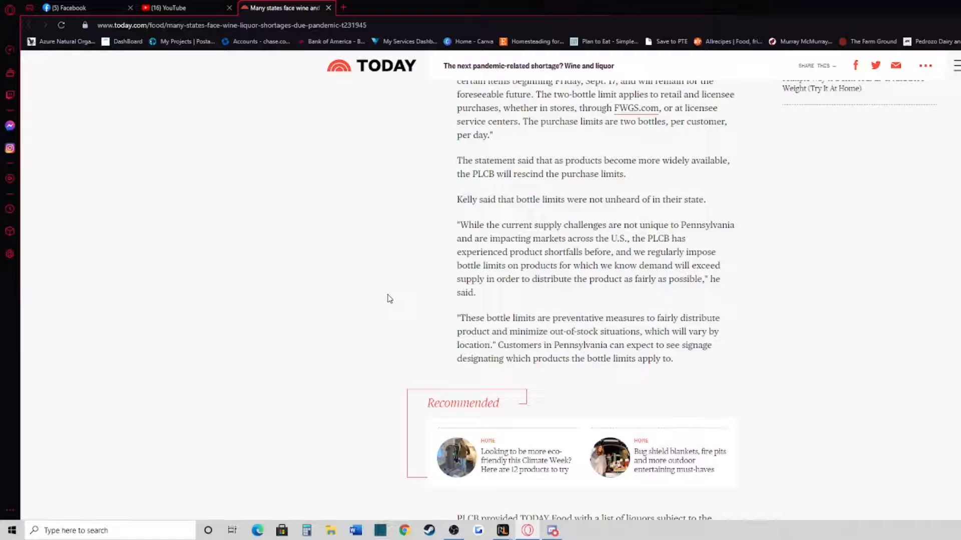
mouse_move(393, 296)
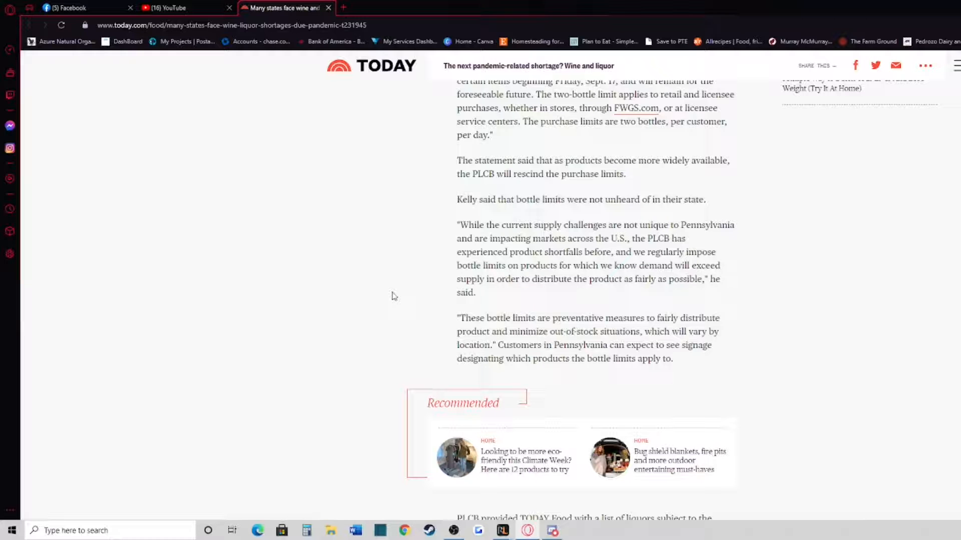
scroll(down, 3)
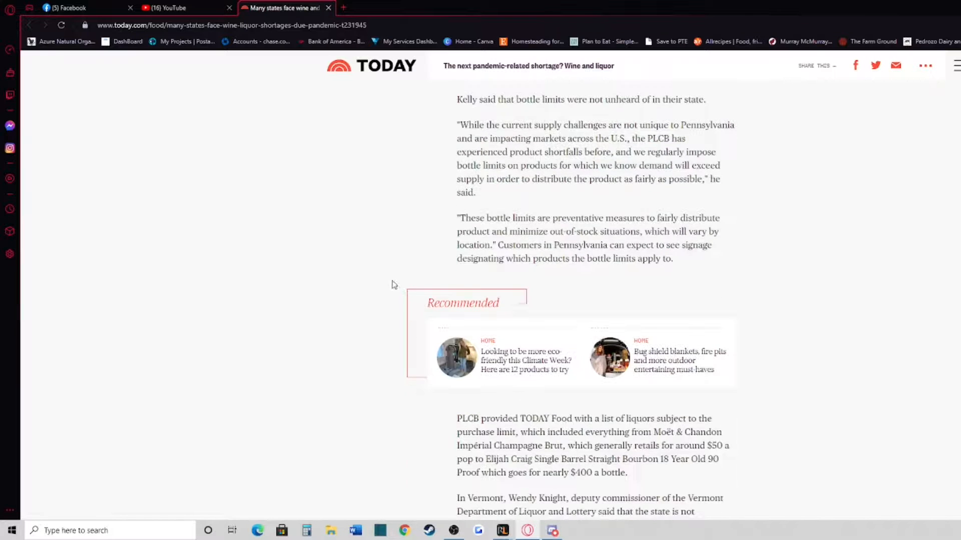
scroll(down, 3)
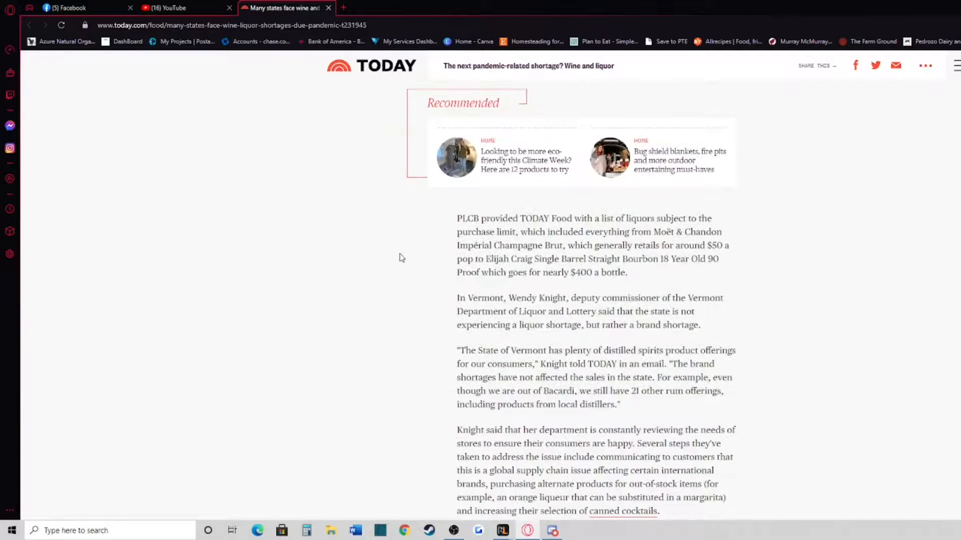
scroll(down, 3)
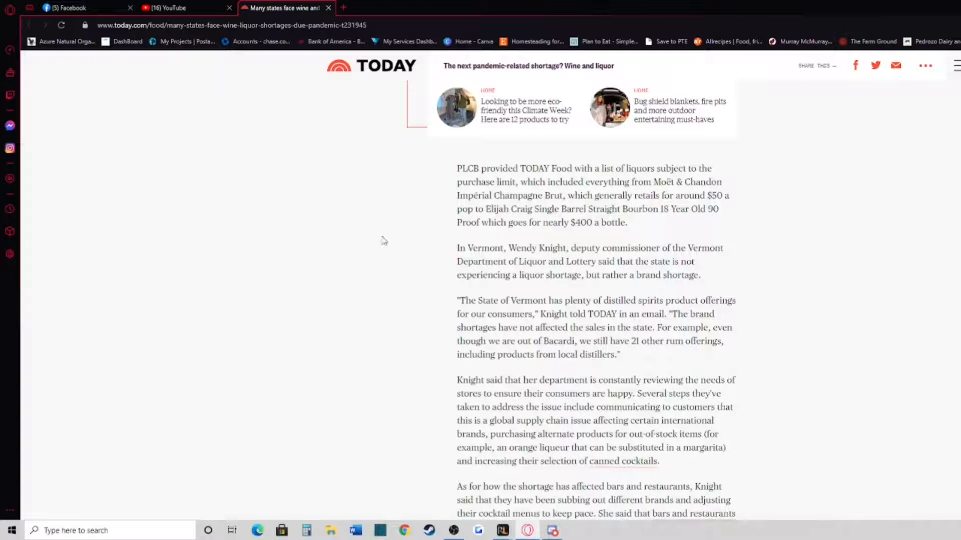
mouse_move(410, 233)
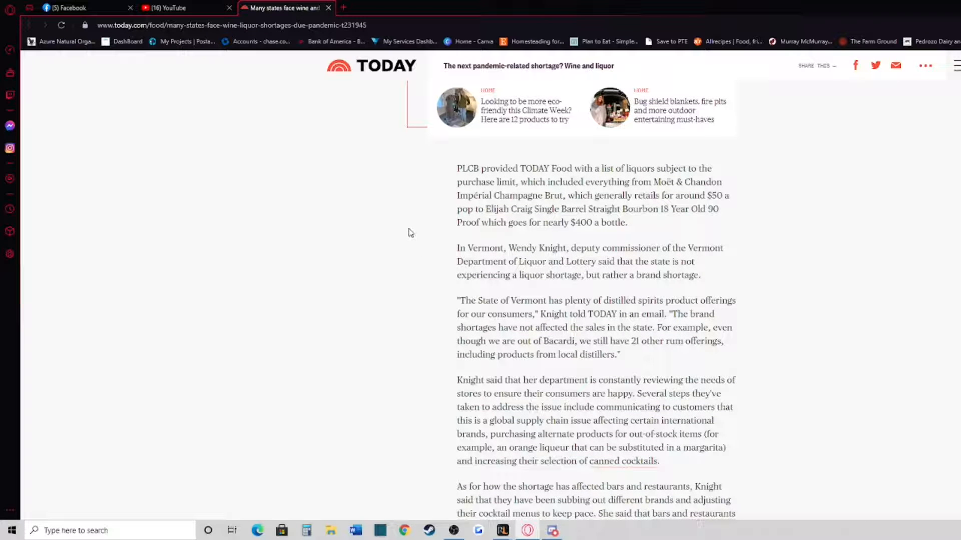
mouse_move(416, 230)
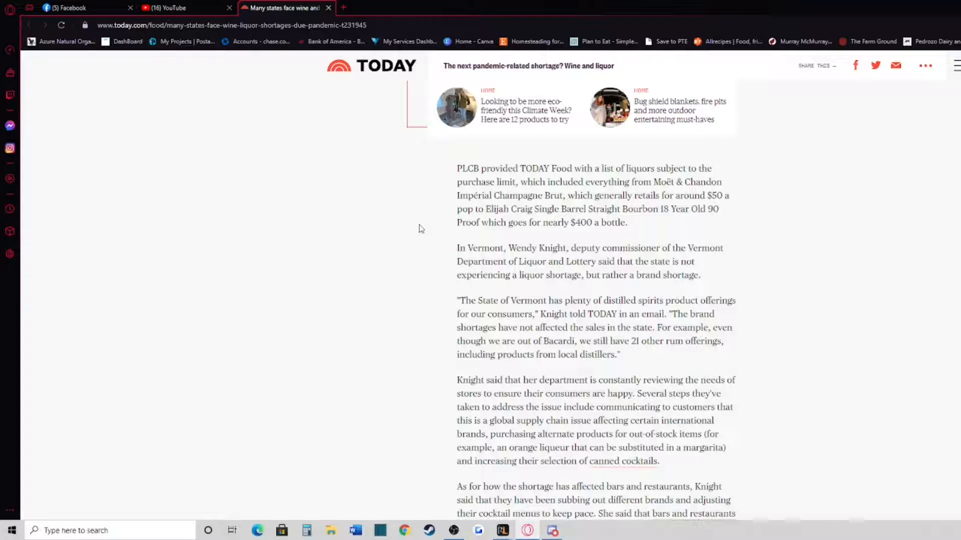
mouse_move(446, 235)
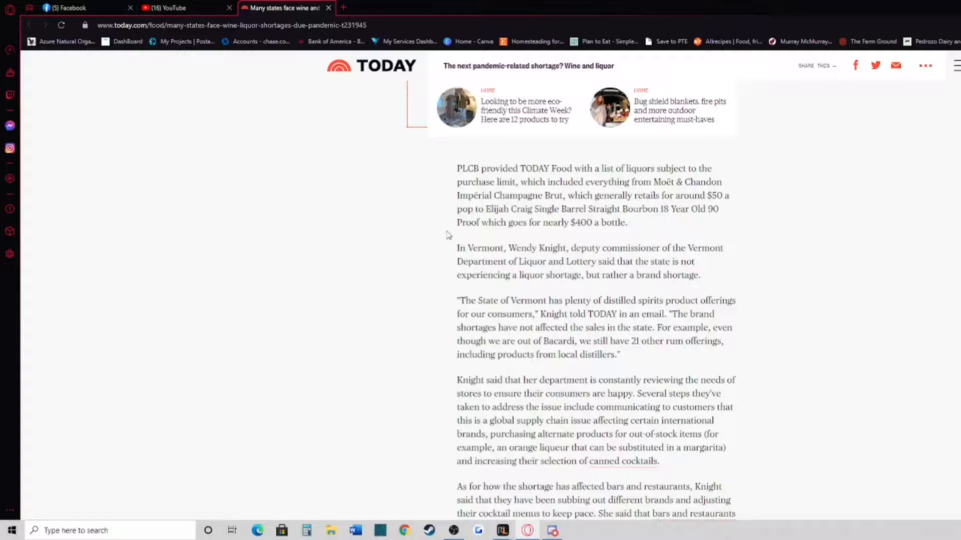
mouse_move(438, 228)
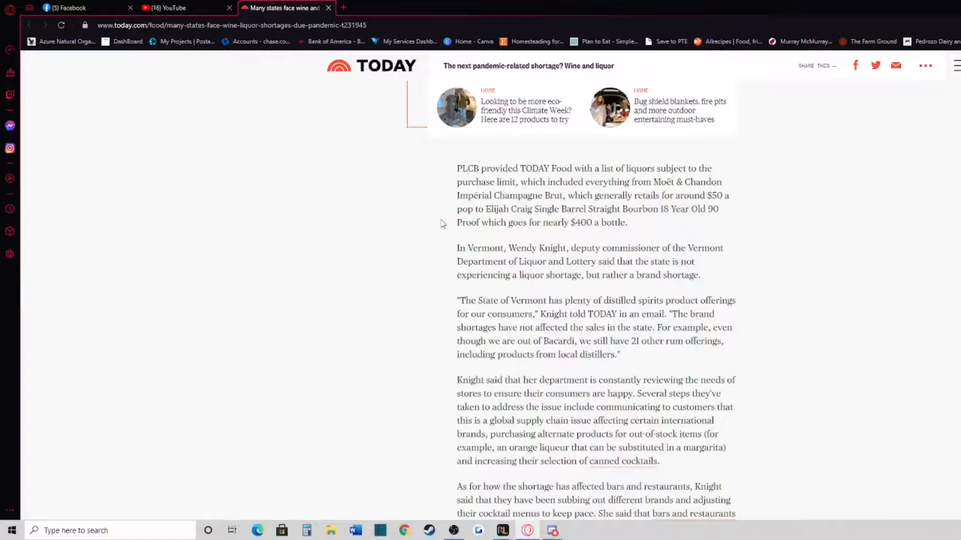
mouse_move(468, 225)
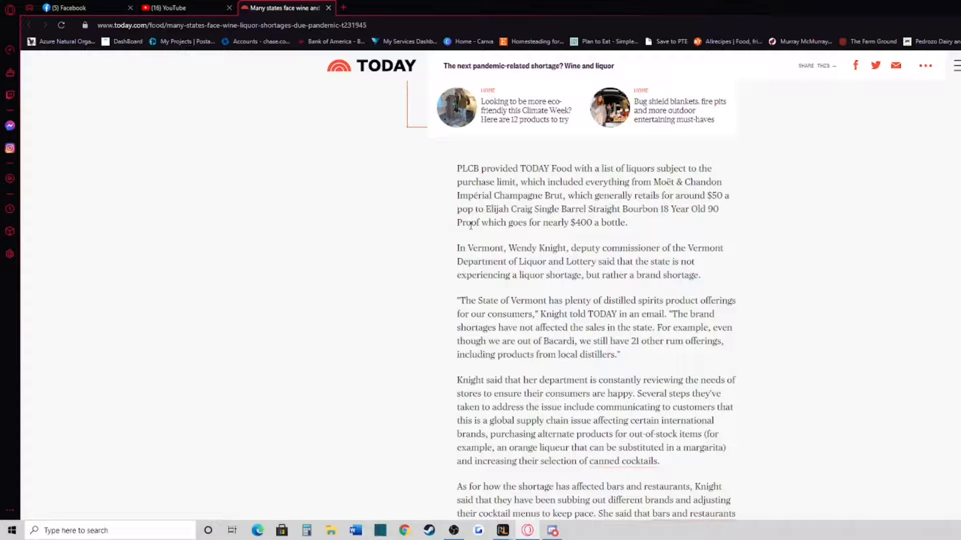
mouse_move(425, 255)
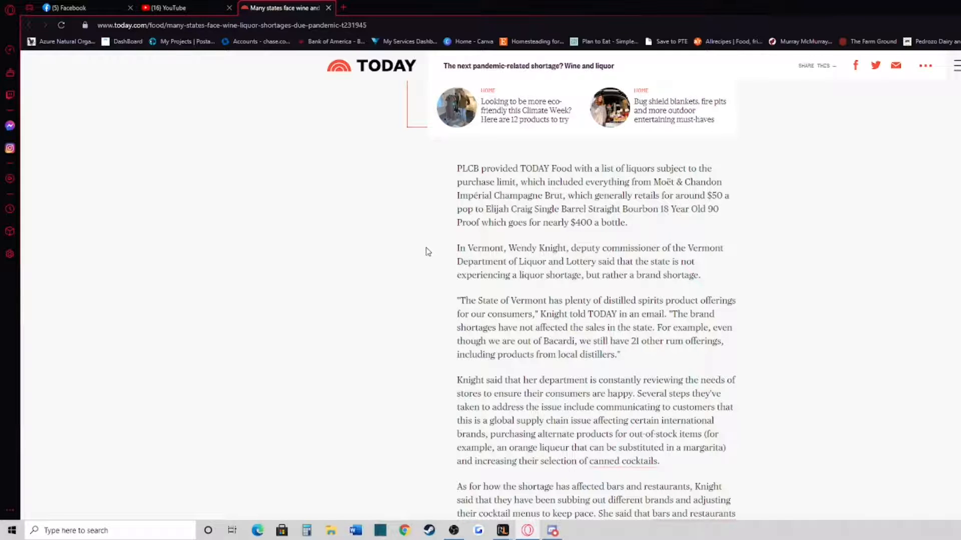
mouse_move(406, 247)
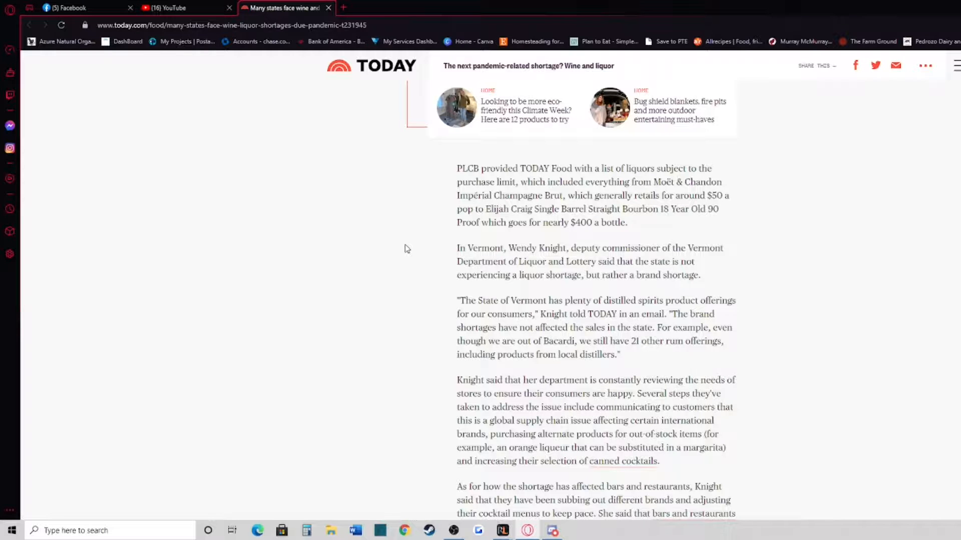
scroll(down, 3)
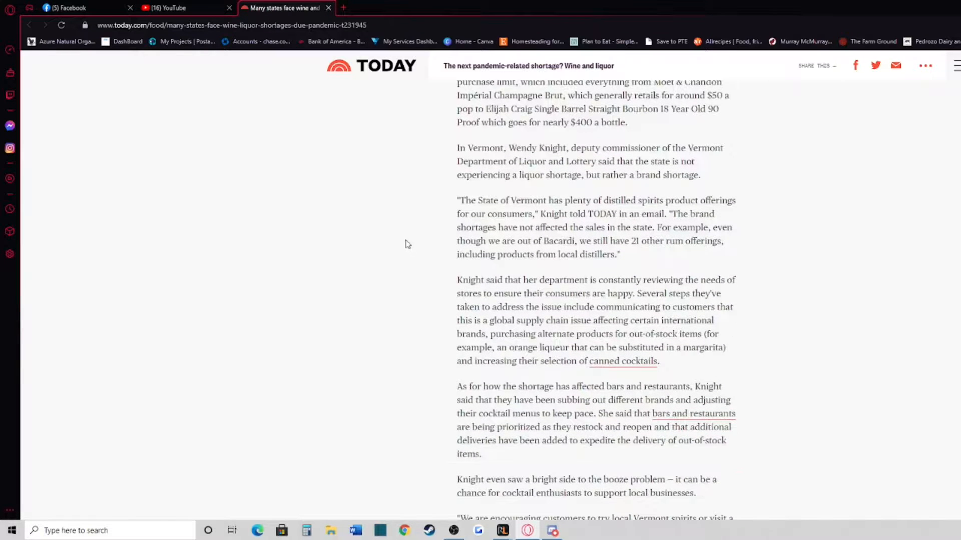
mouse_move(411, 228)
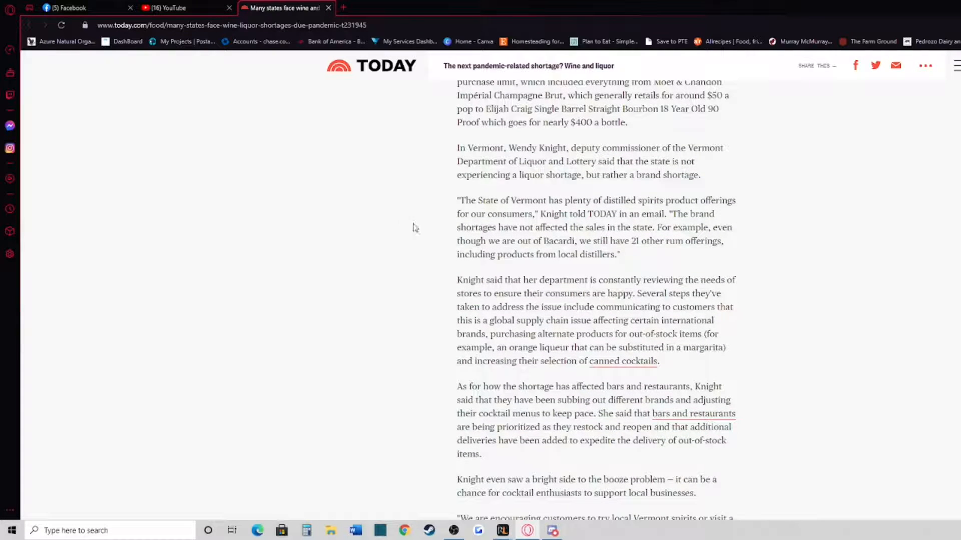
mouse_move(407, 219)
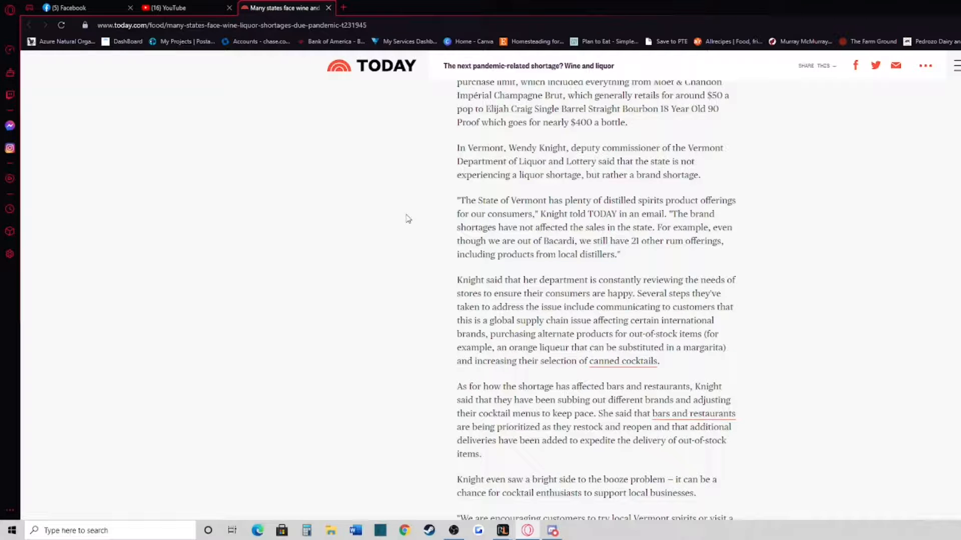
mouse_move(411, 217)
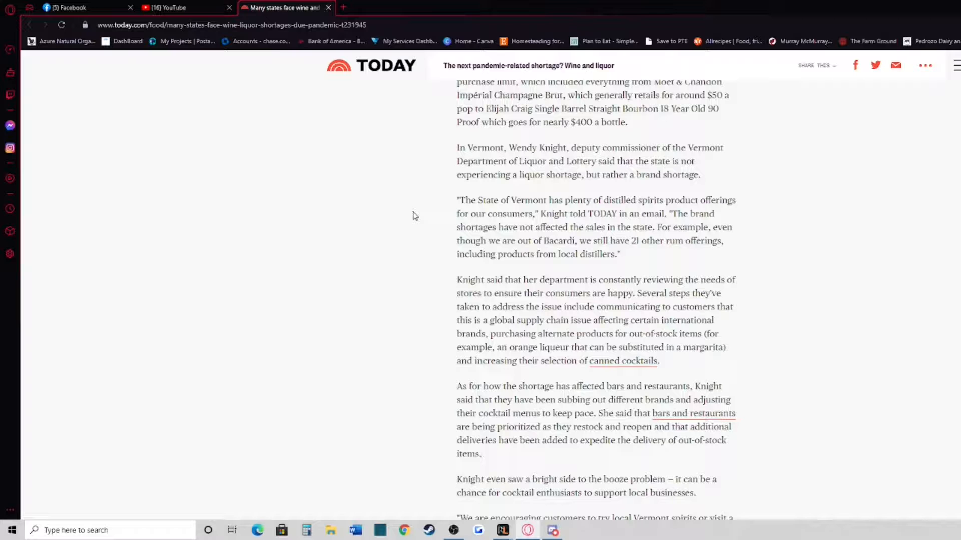
mouse_move(421, 216)
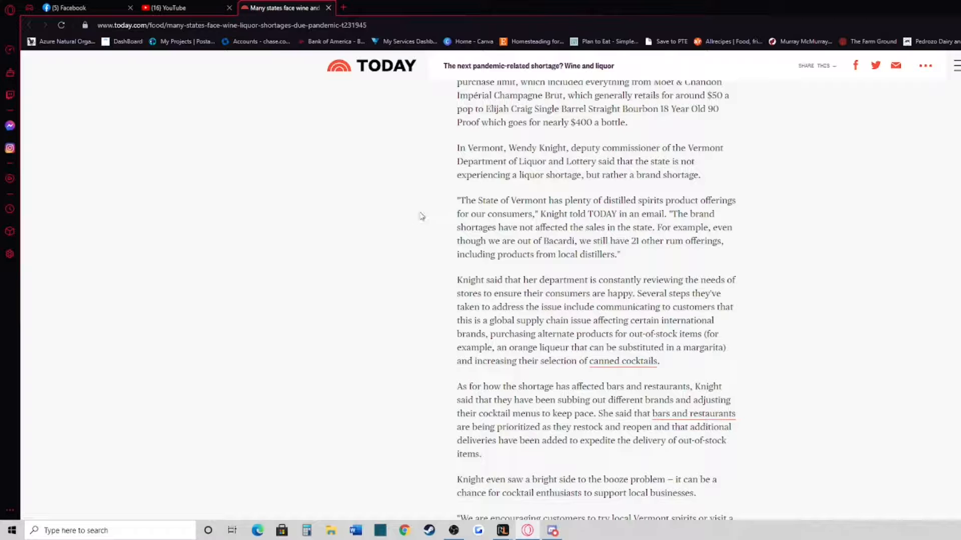
scroll(down, 3)
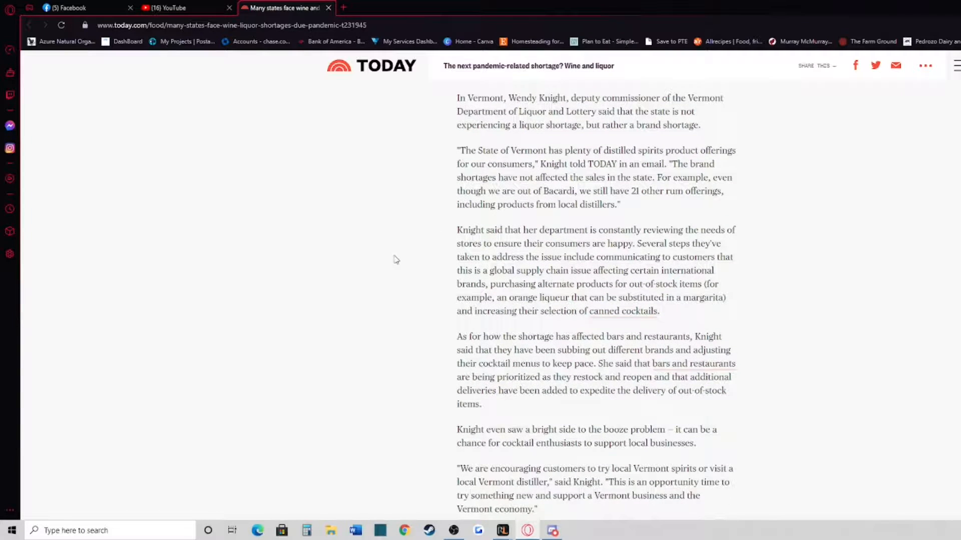
mouse_move(397, 239)
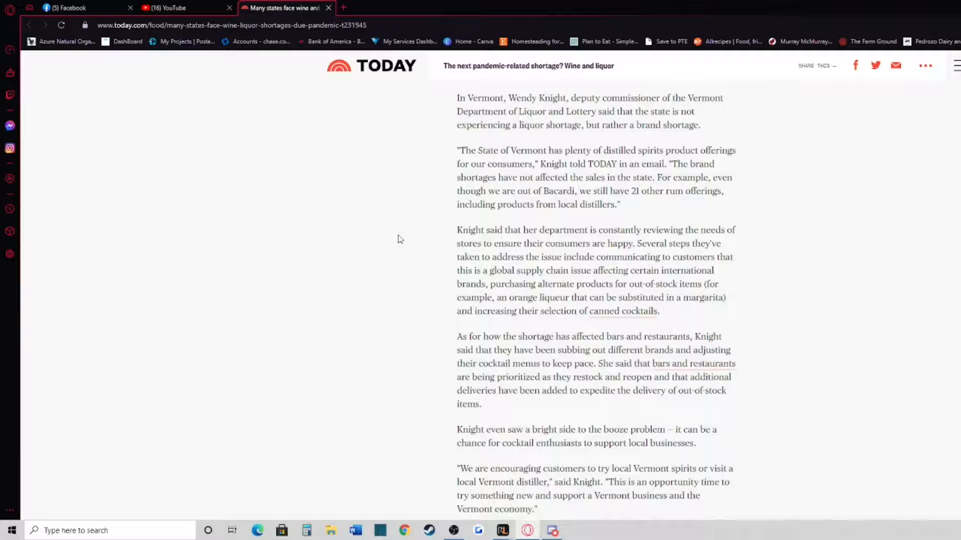
mouse_move(401, 242)
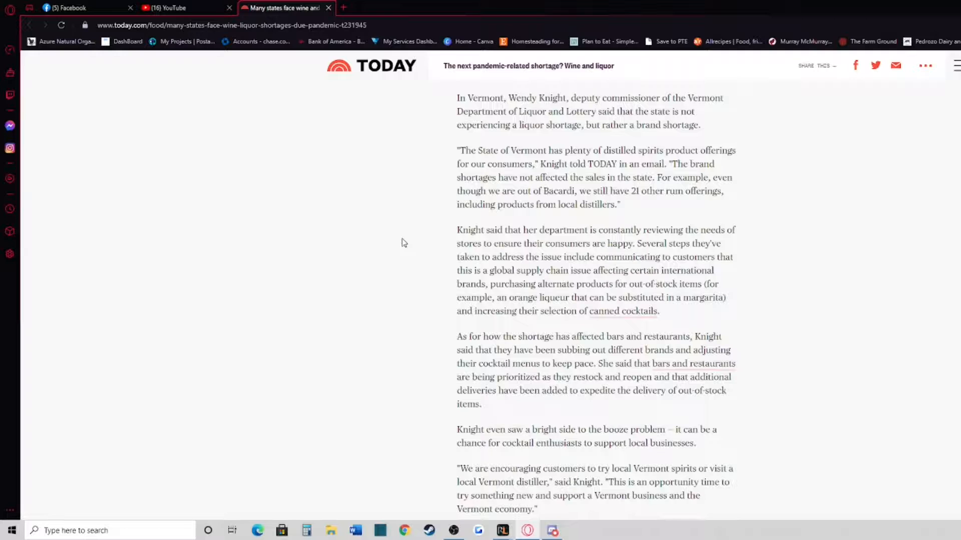
mouse_move(396, 249)
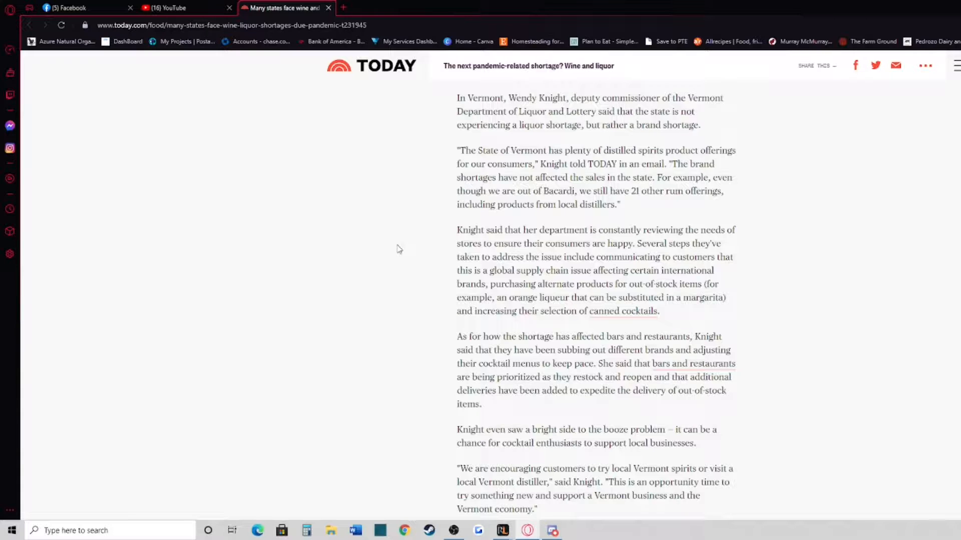
scroll(down, 3)
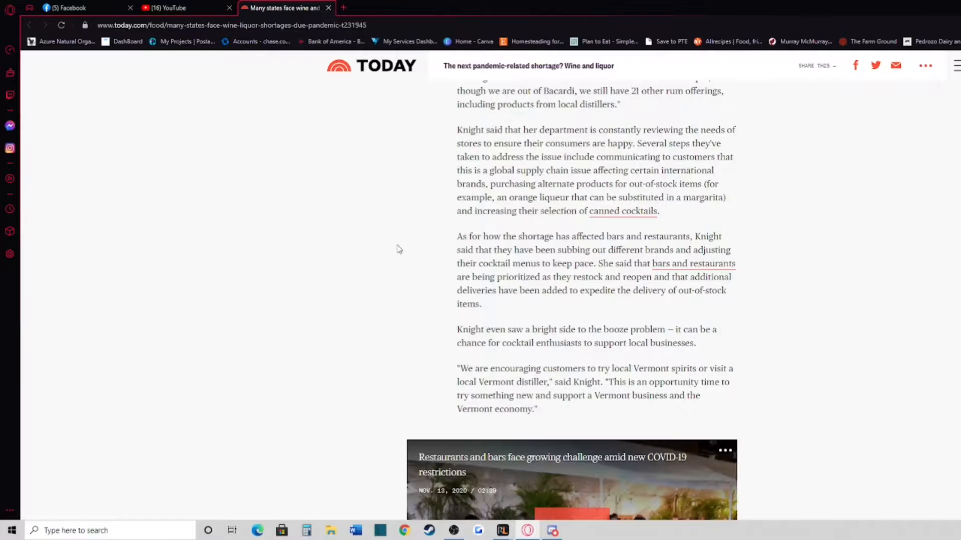
mouse_move(377, 256)
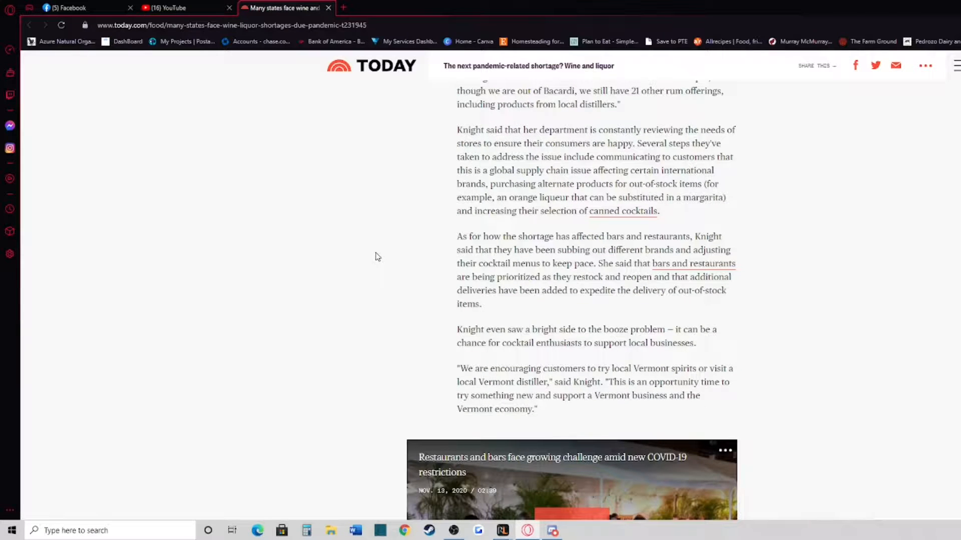
mouse_move(377, 225)
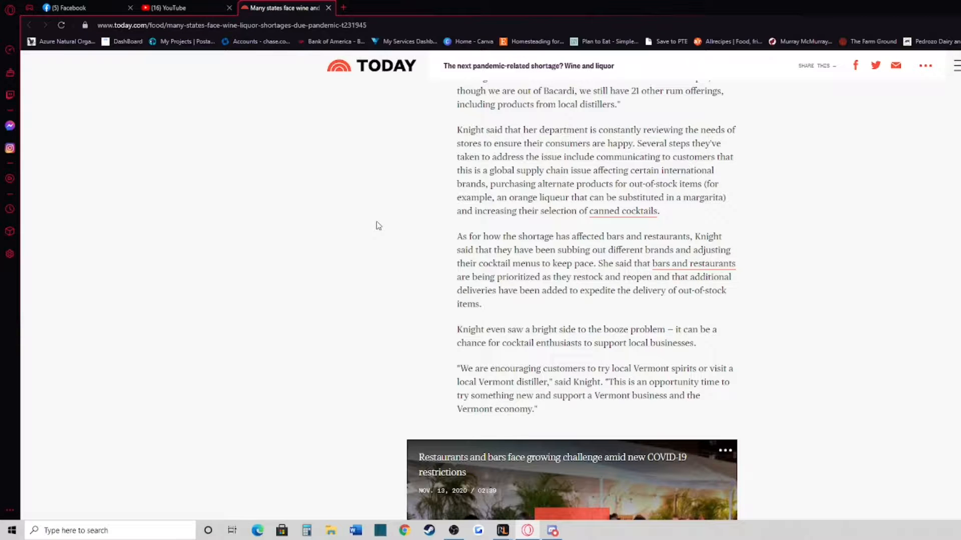
mouse_move(382, 254)
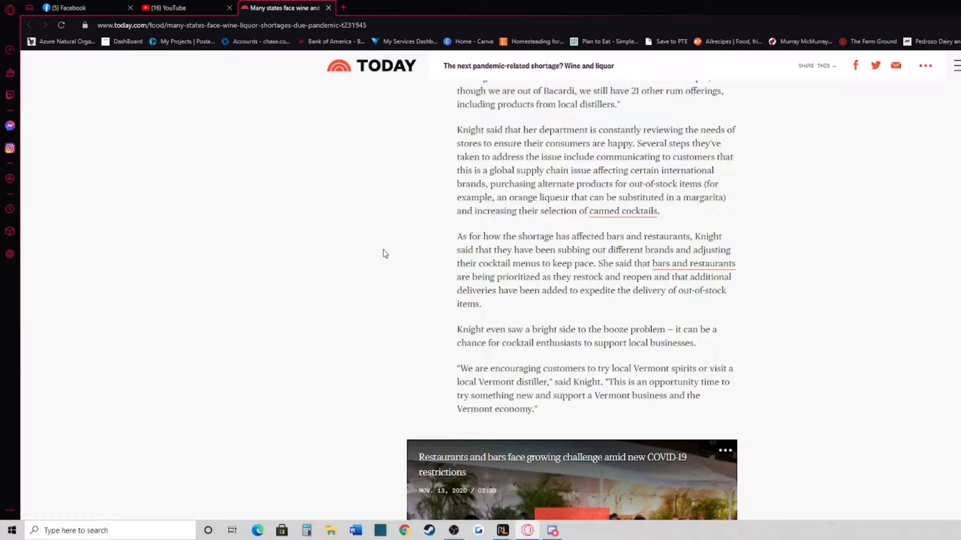
mouse_move(386, 256)
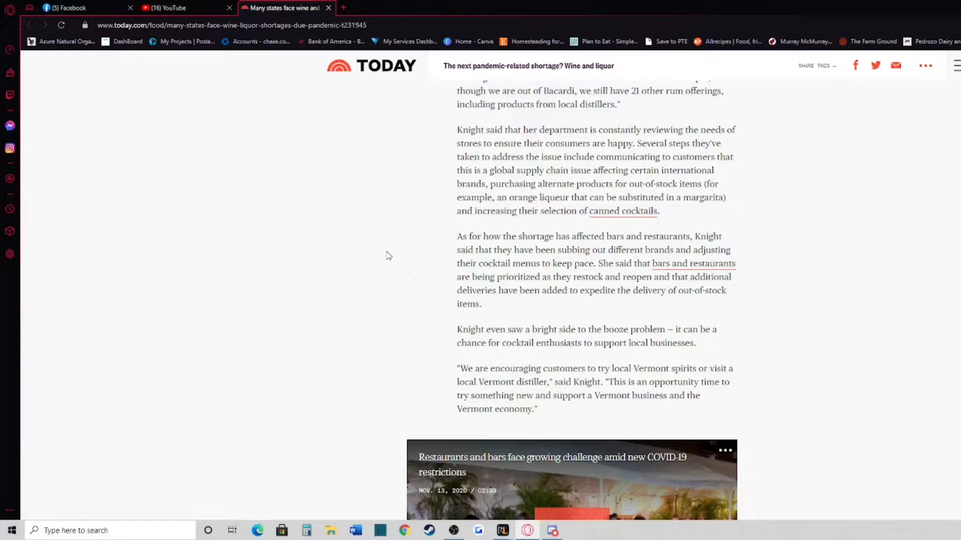
mouse_move(395, 246)
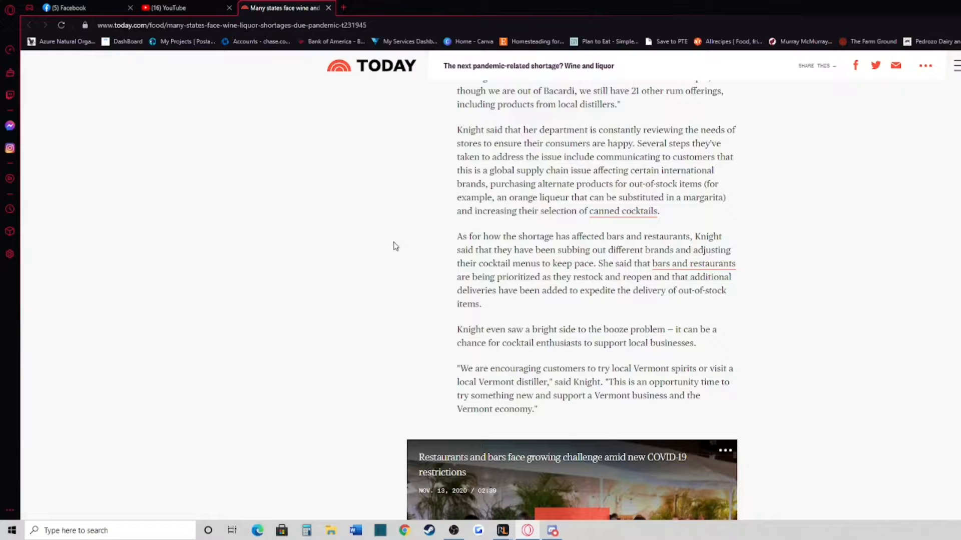
scroll(down, 3)
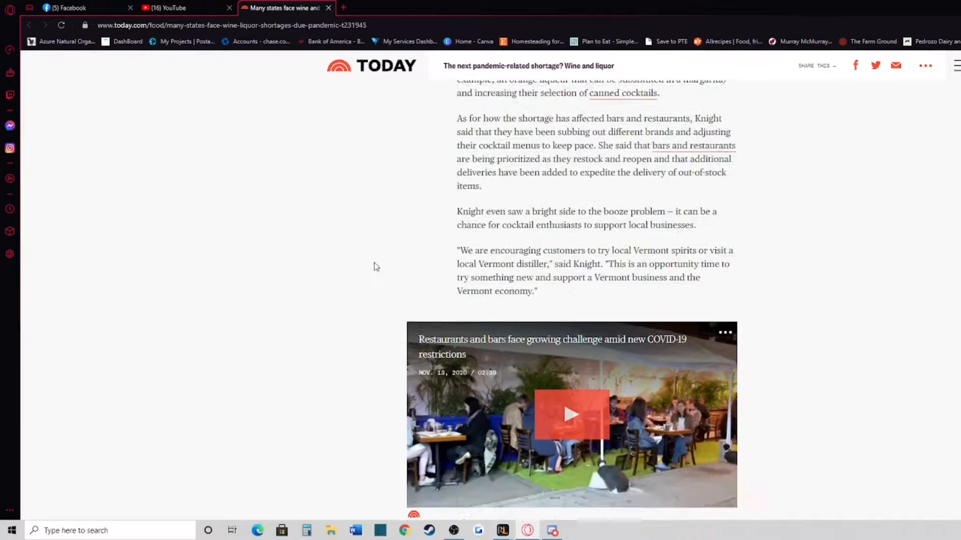
scroll(down, 3)
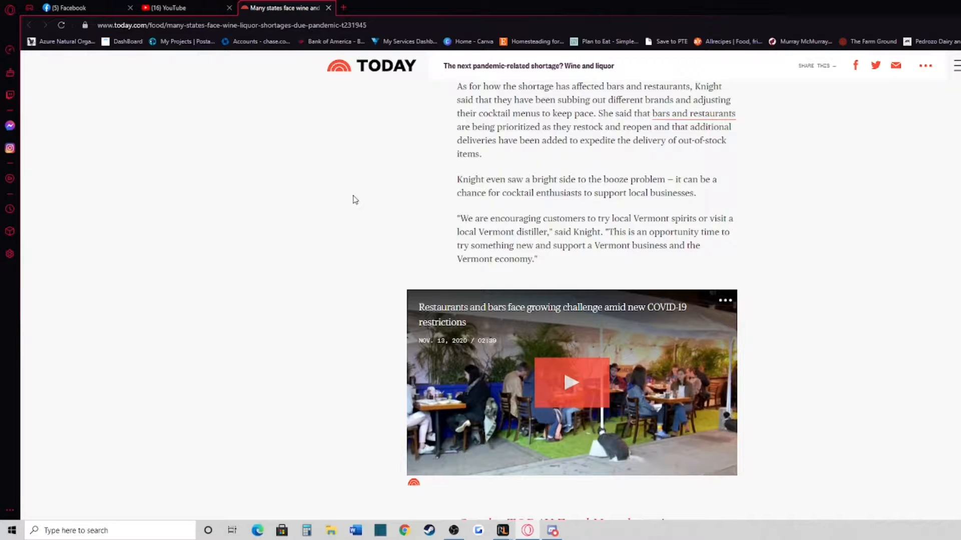
mouse_move(384, 205)
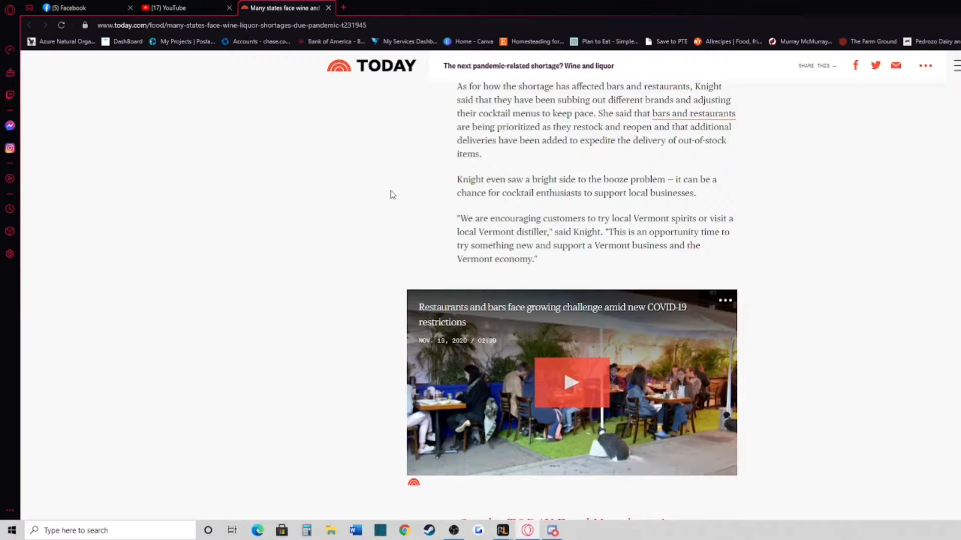
mouse_move(370, 201)
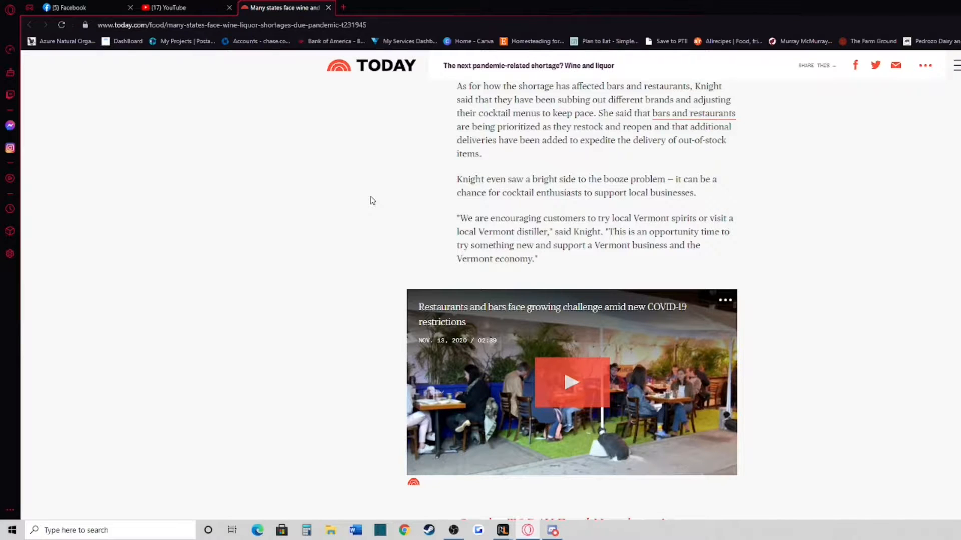
scroll(down, 3)
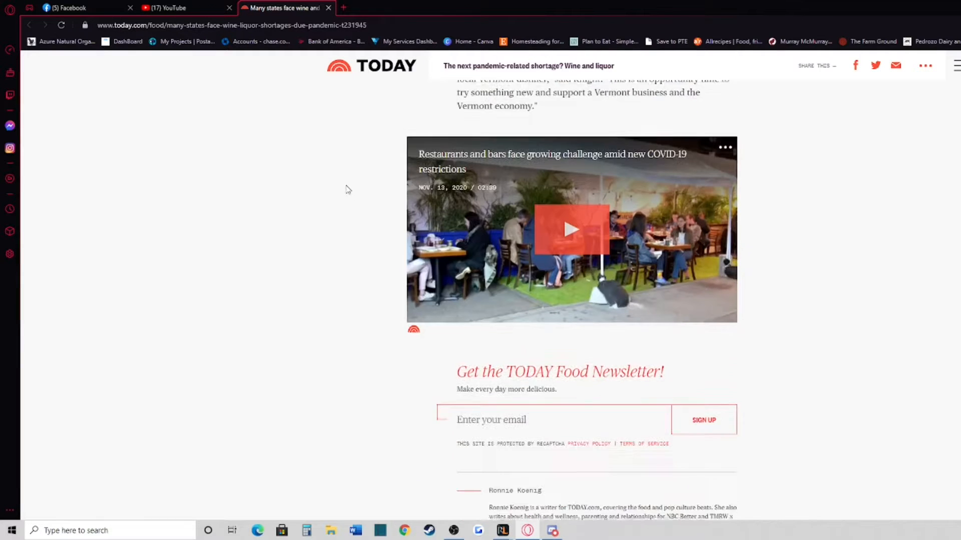
scroll(up, 3)
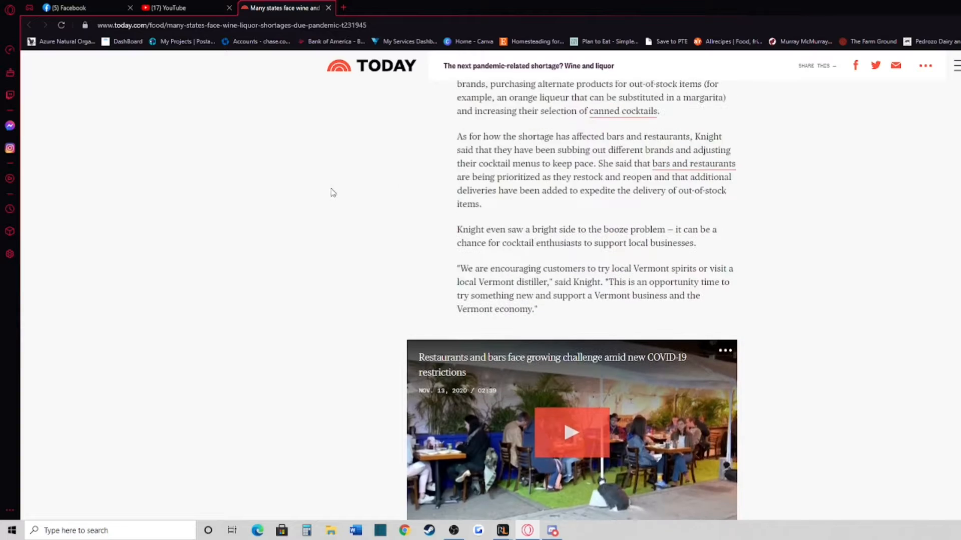
scroll(up, 3)
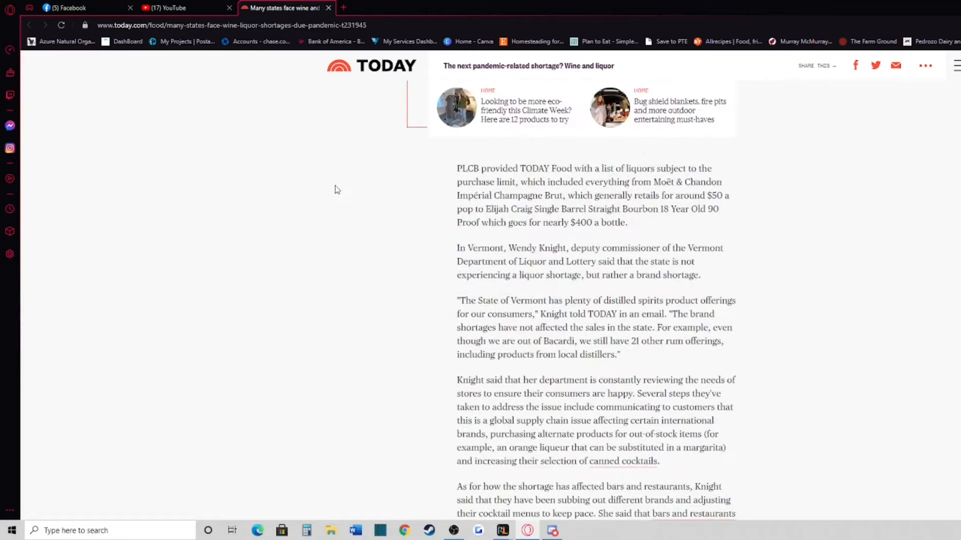
scroll(down, 3)
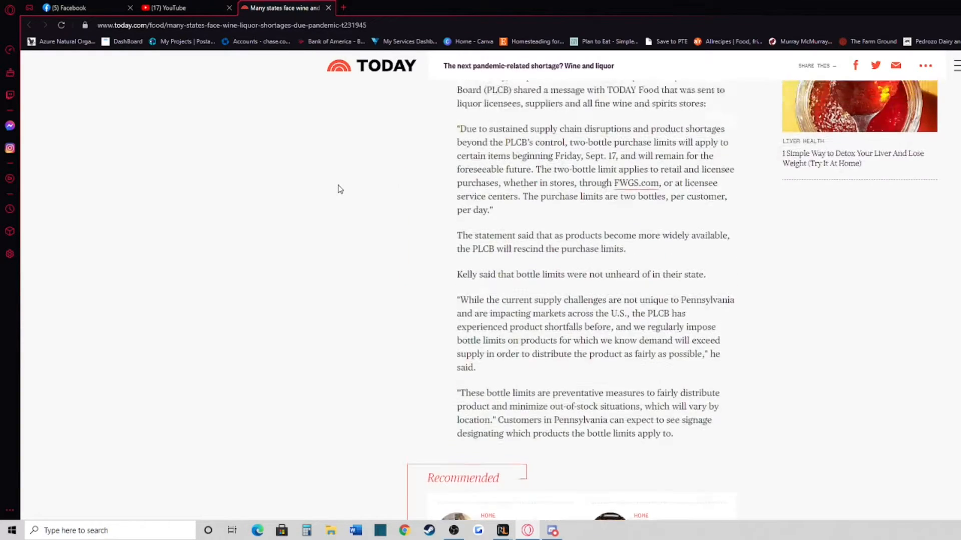
scroll(up, 3)
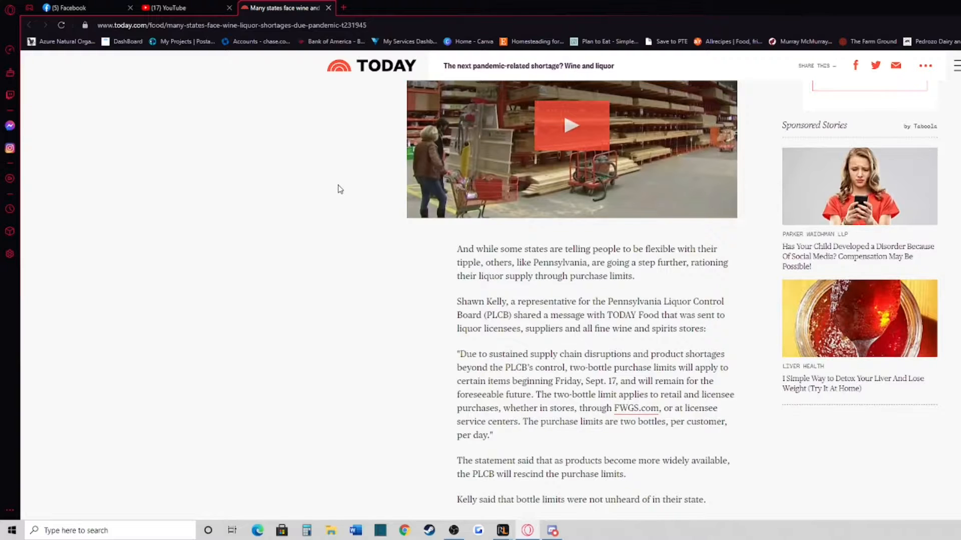
scroll(up, 3)
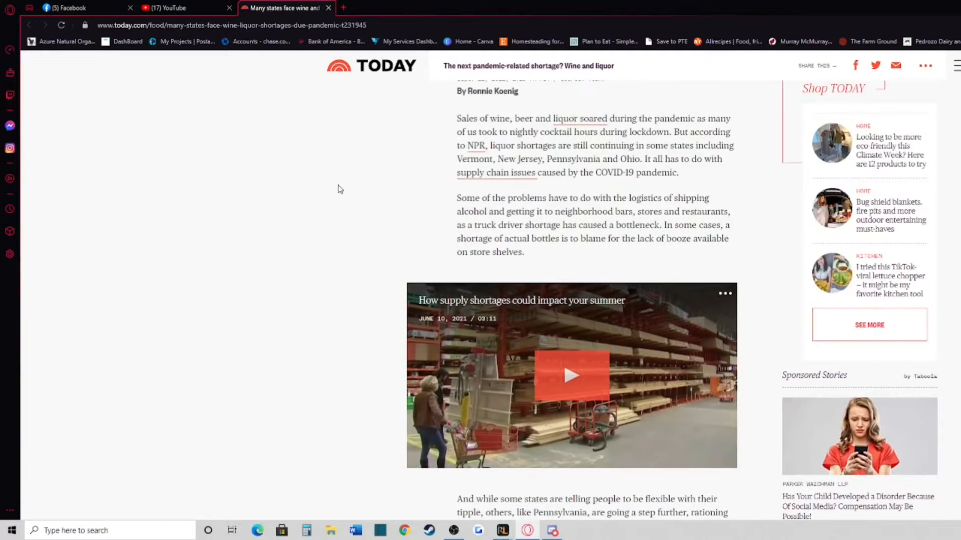
scroll(up, 3)
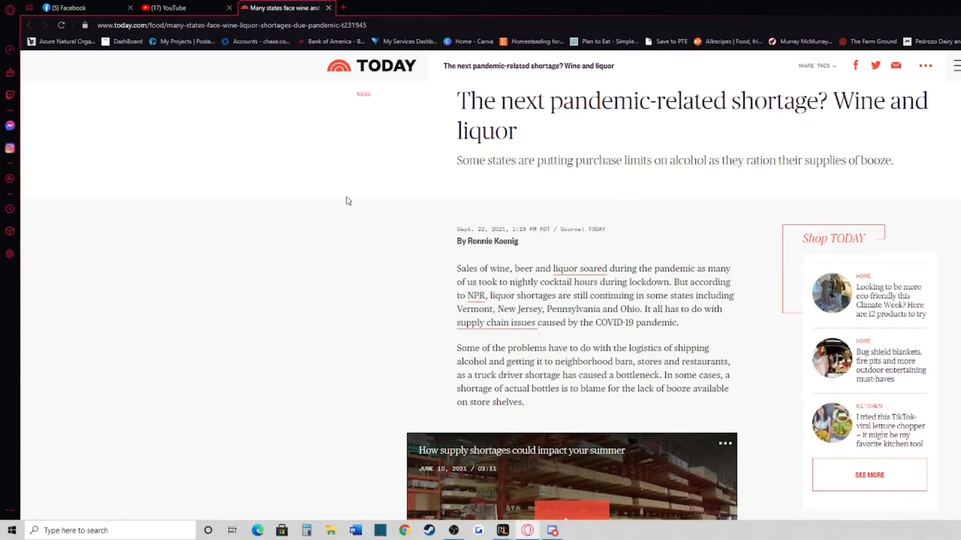
mouse_move(365, 187)
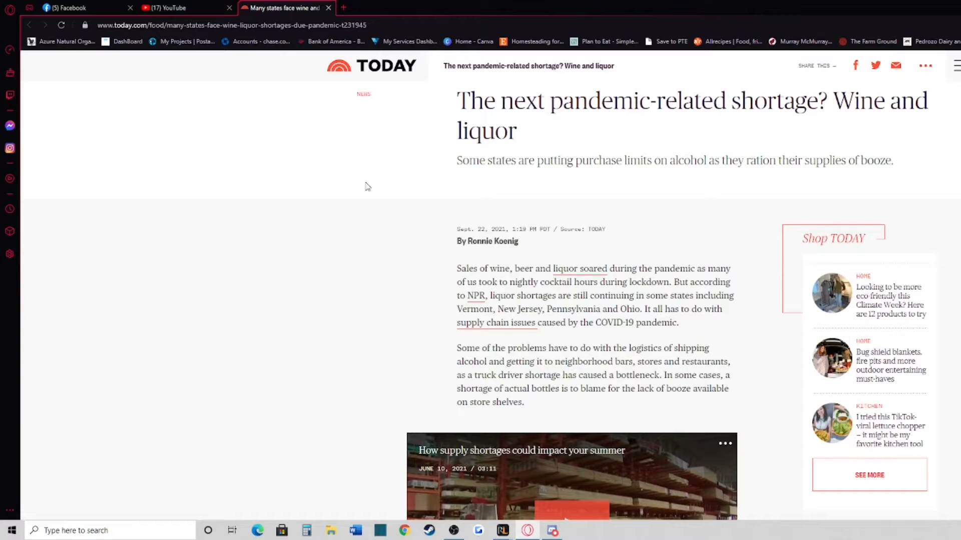
mouse_move(373, 174)
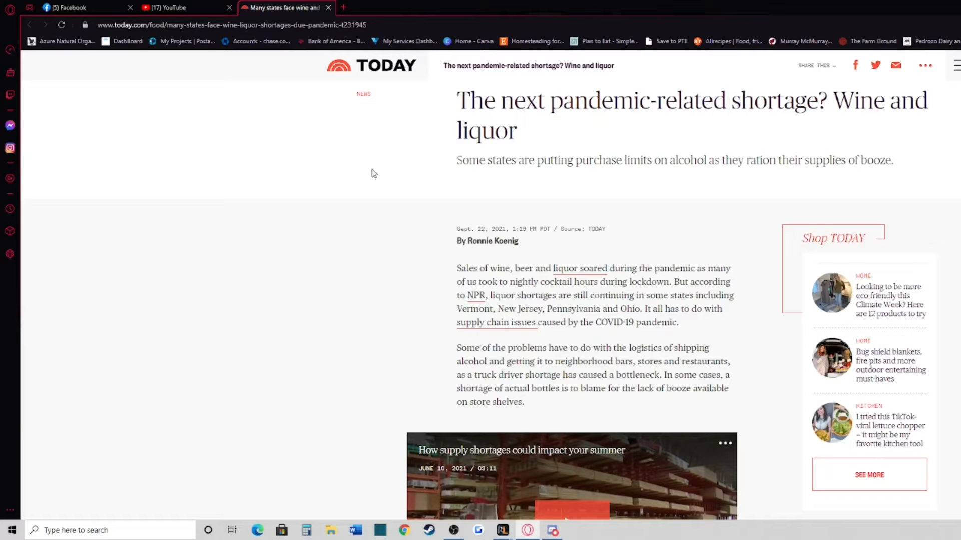
mouse_move(391, 168)
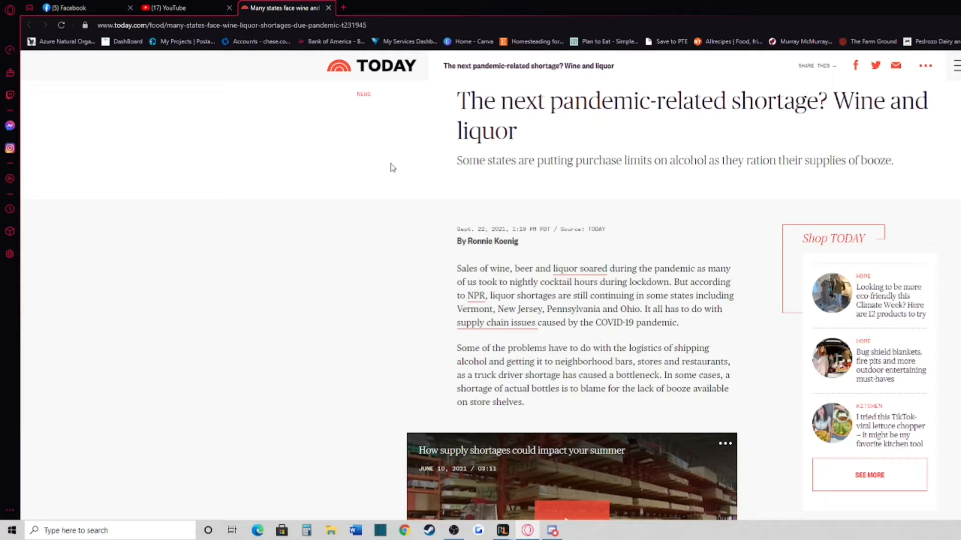